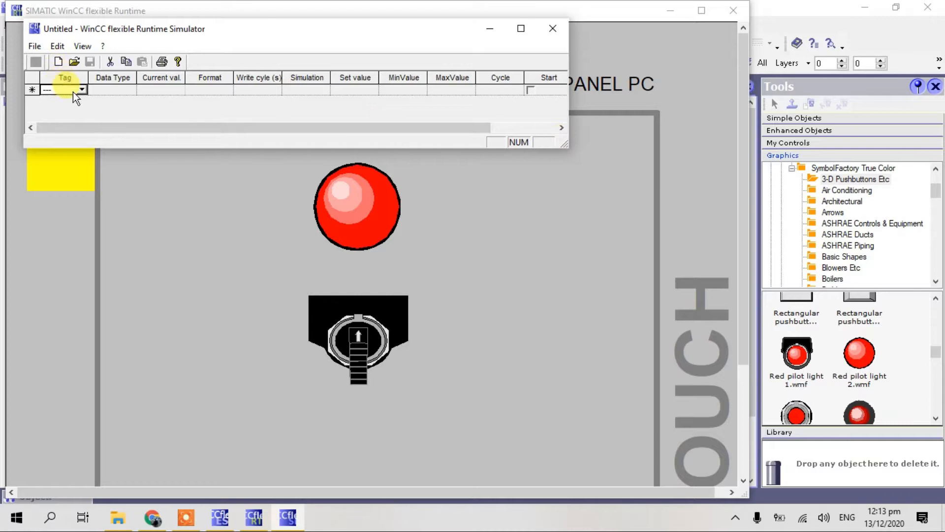
# Set Tag_1 to value 1 in the Runtime Simulator to show the blue light and turned switch
pyautogui.click(63, 89)
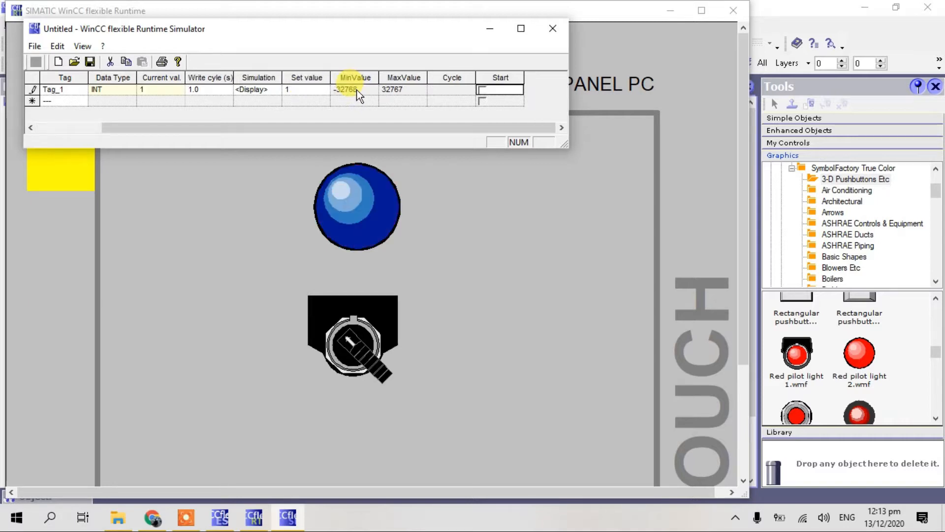
pyautogui.click(305, 89)
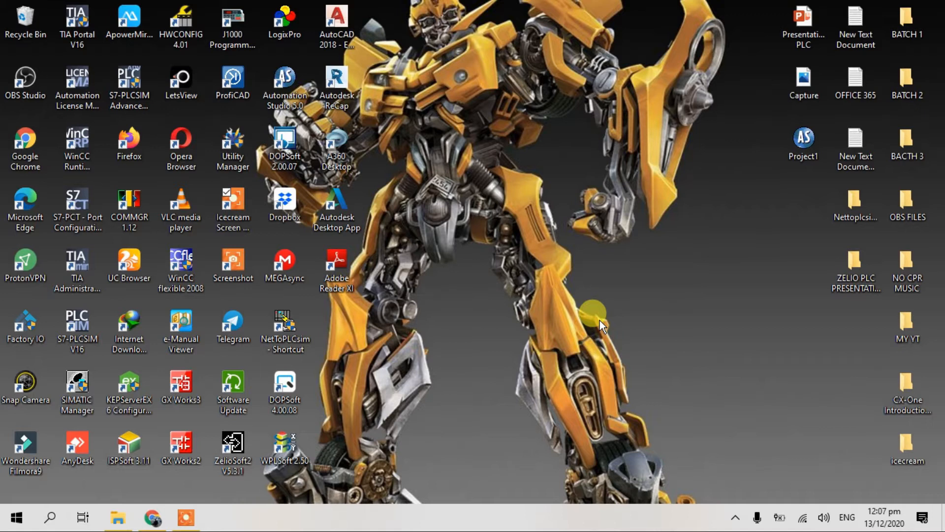
pyautogui.moveTo(582, 181)
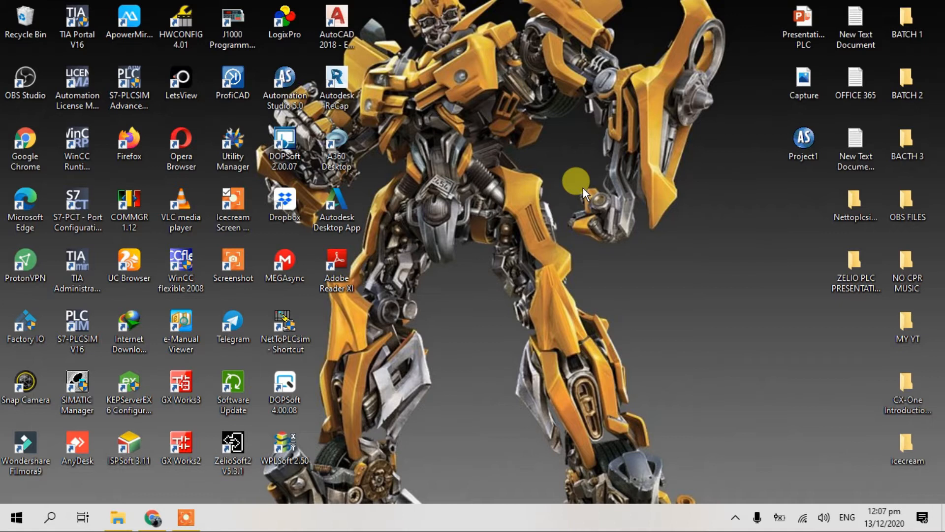
pyautogui.moveTo(386, 301)
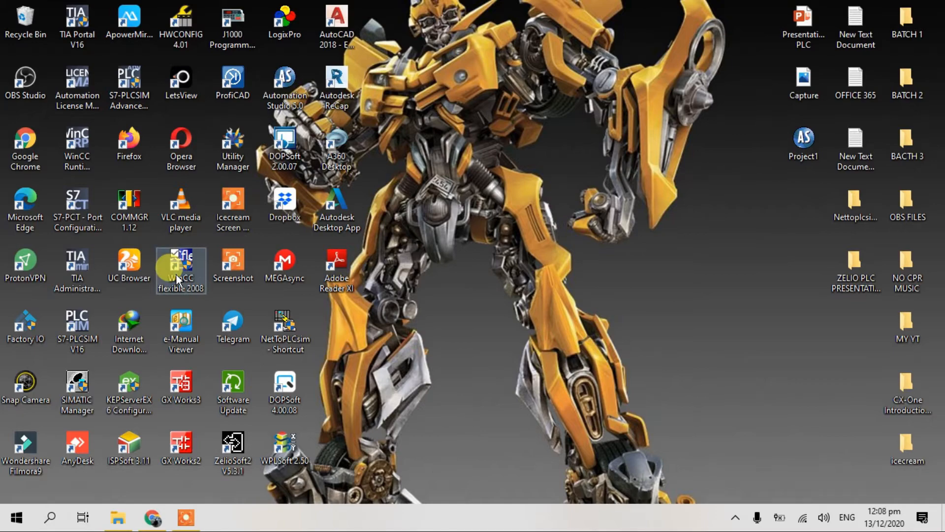
# Launch WinCC flexible 2008 from its desktop shortcut
pyautogui.doubleClick(180, 269)
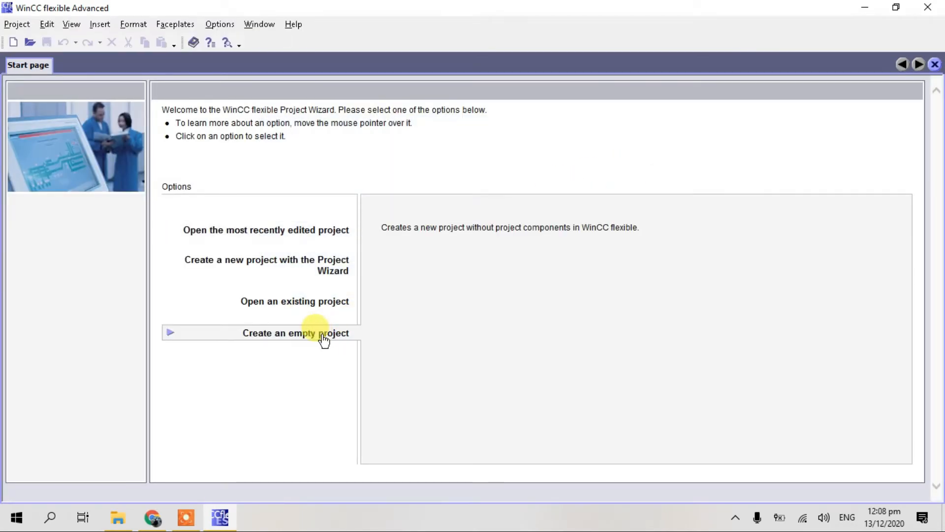
# Create an empty project for the SIMATIC Panel PC IL 70 12" Touch device
pyautogui.click(296, 333)
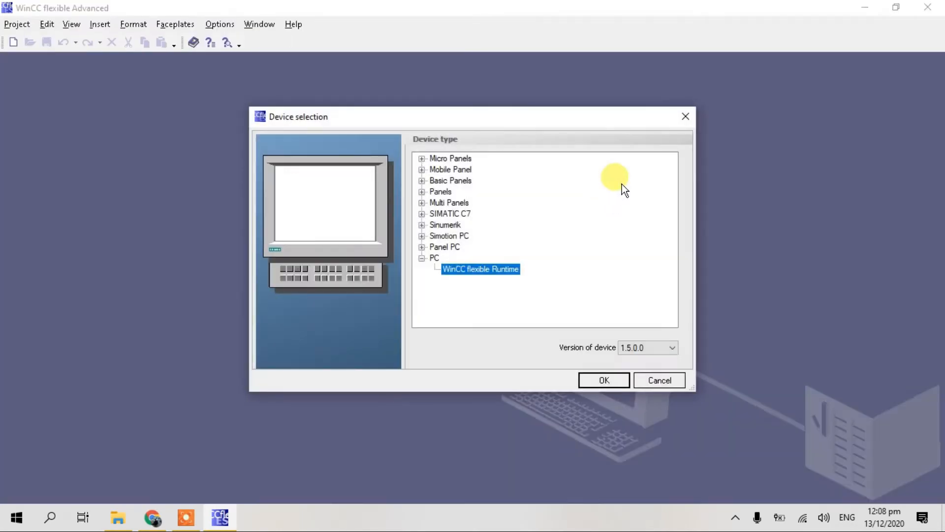
pyautogui.click(422, 248)
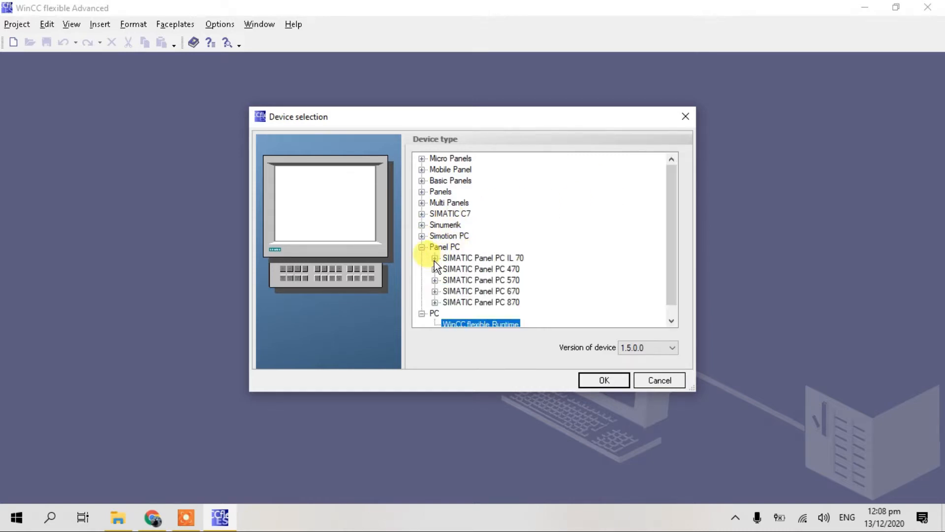
pyautogui.click(435, 257)
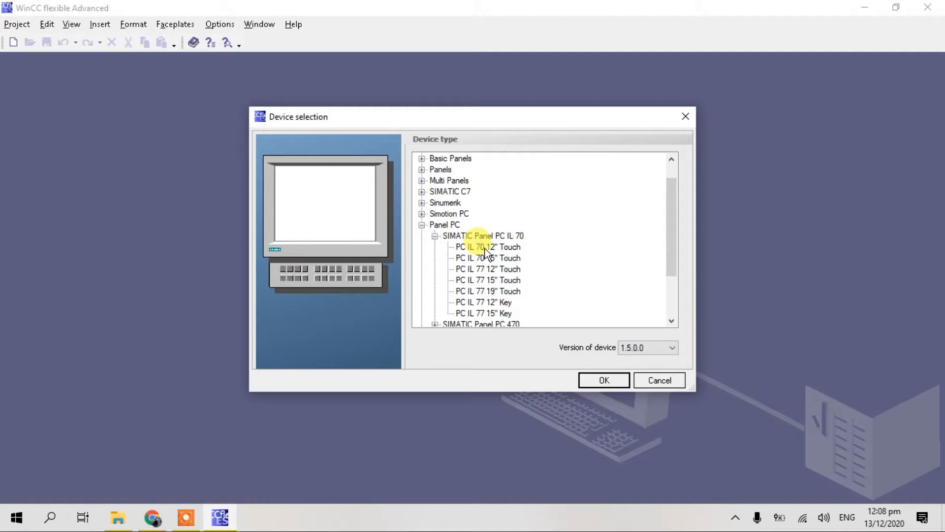
pyautogui.click(487, 247)
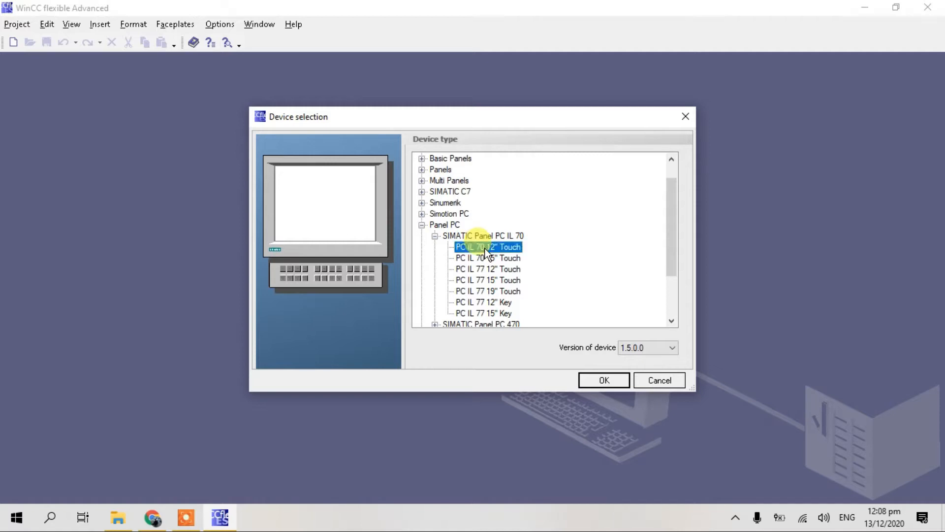
pyautogui.click(602, 379)
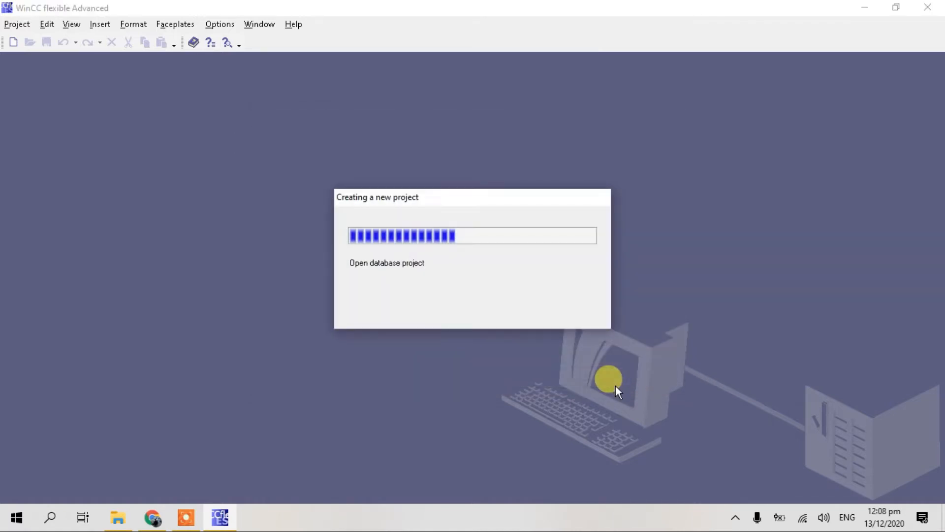
pyautogui.moveTo(712, 247)
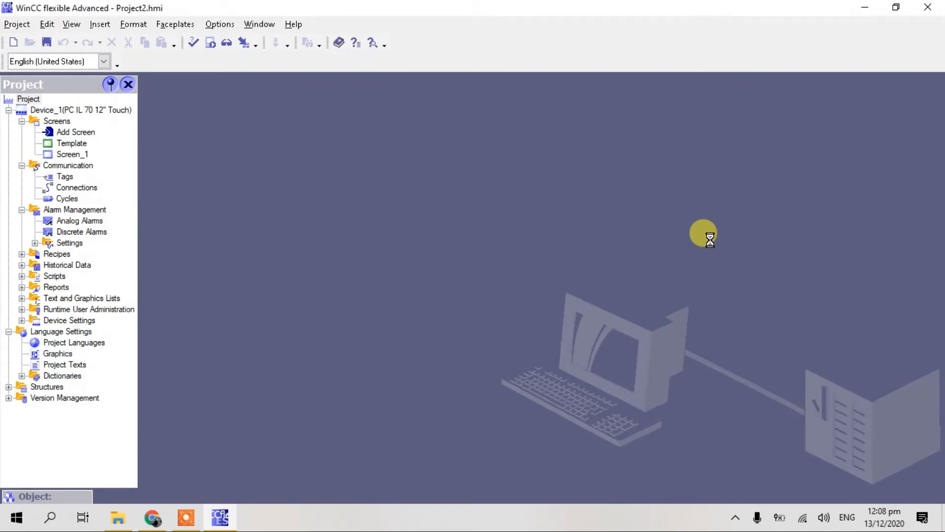
# Open Screen_1 for editing at 75% zoom
pyautogui.doubleClick(72, 154)
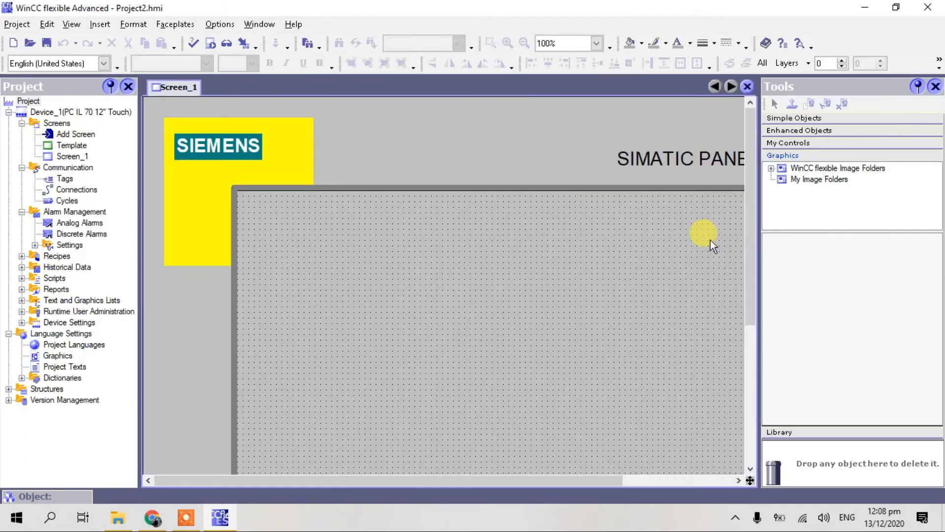
pyautogui.click(629, 43)
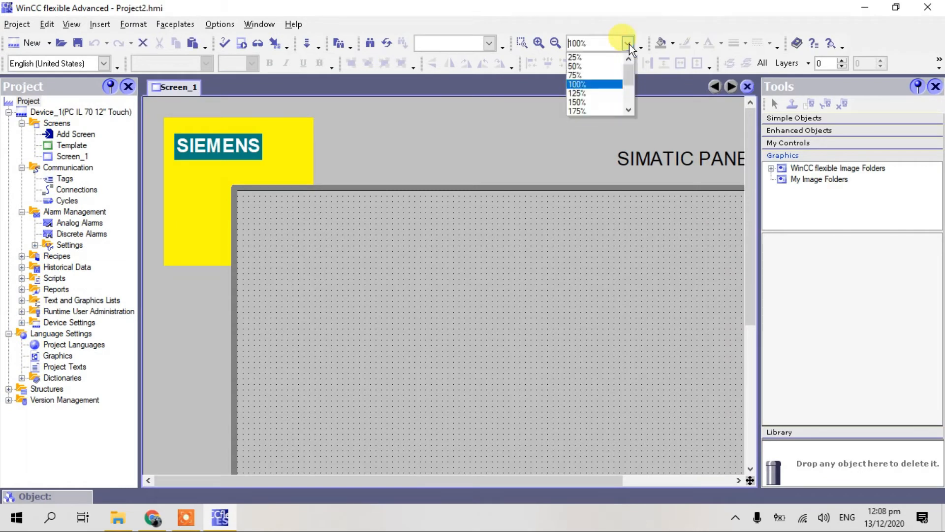
pyautogui.click(575, 75)
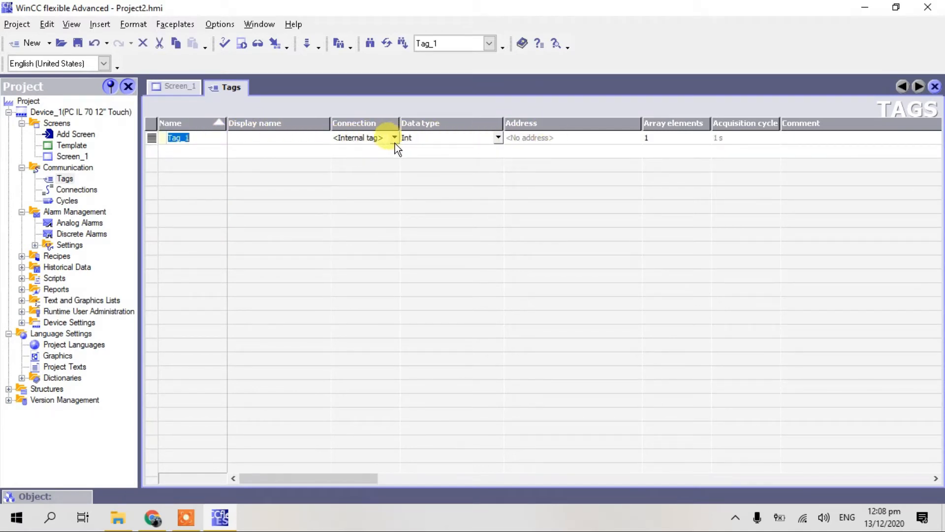
# Add Tag_1 as an internal tag of type Int
pyautogui.click(394, 137)
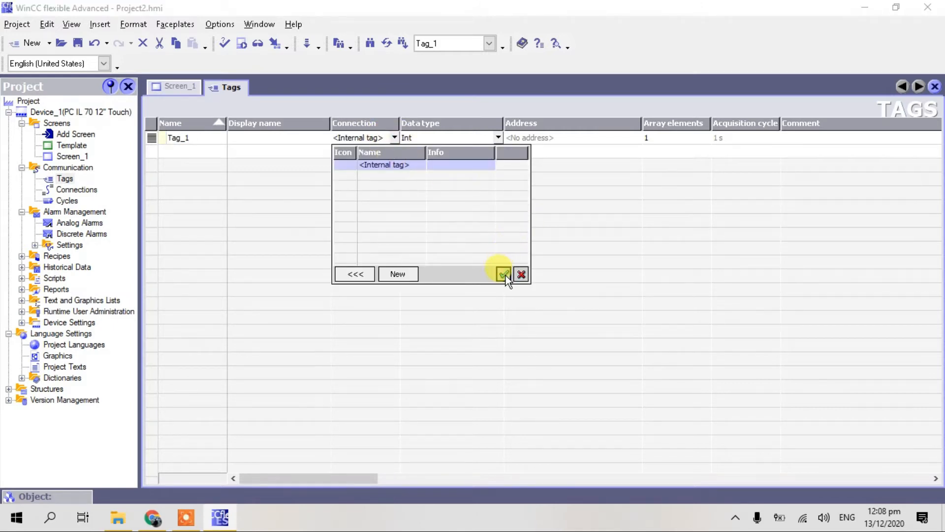
pyautogui.click(505, 275)
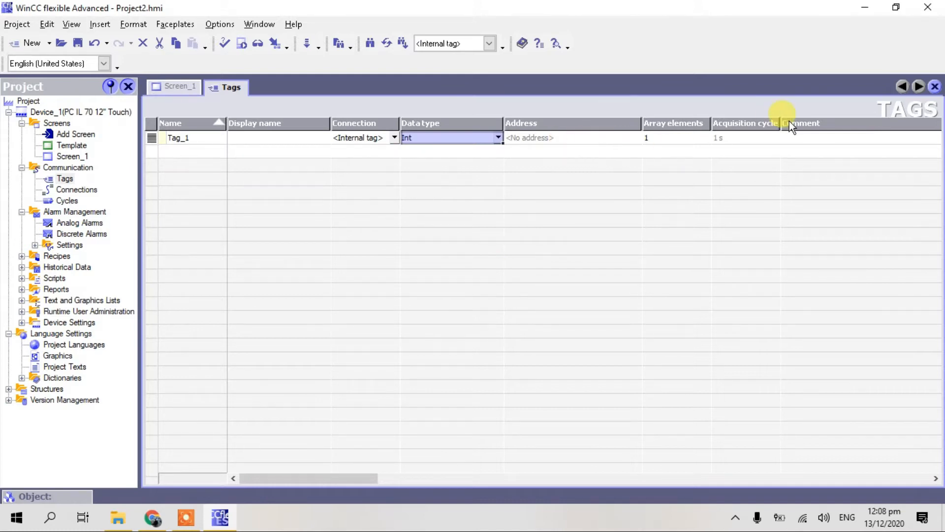
pyautogui.click(174, 86)
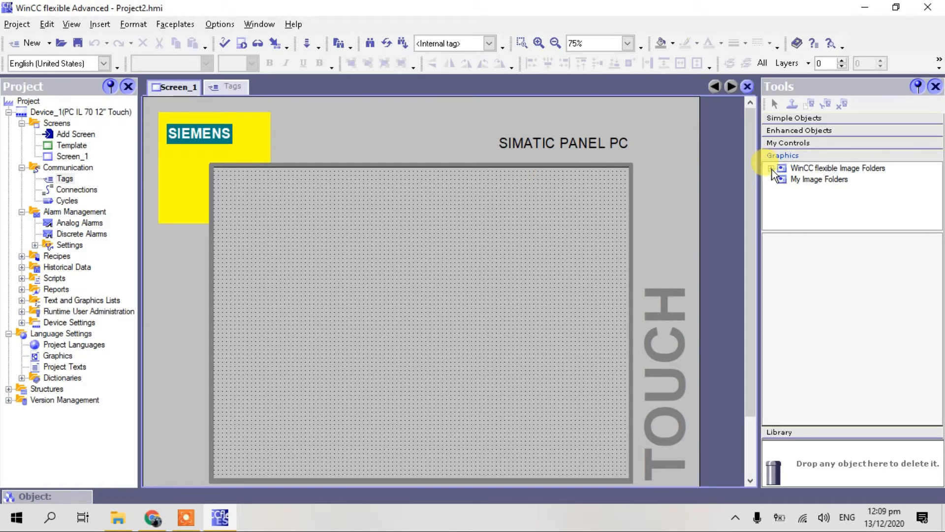
# Browse Symbol Factory Graphics > SymbolFactory True Color > 3-D Pushbuttons Etc images in the graphics library
pyautogui.click(774, 168)
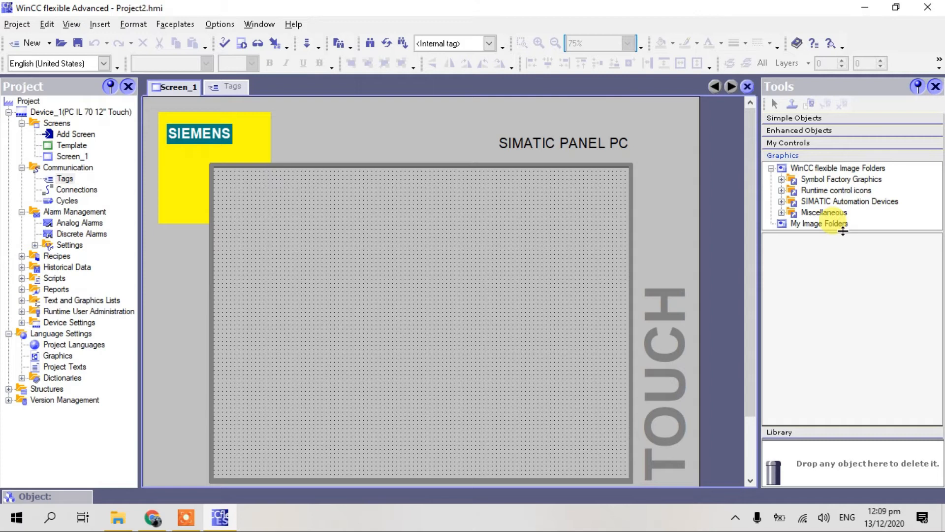
pyautogui.moveTo(841, 277)
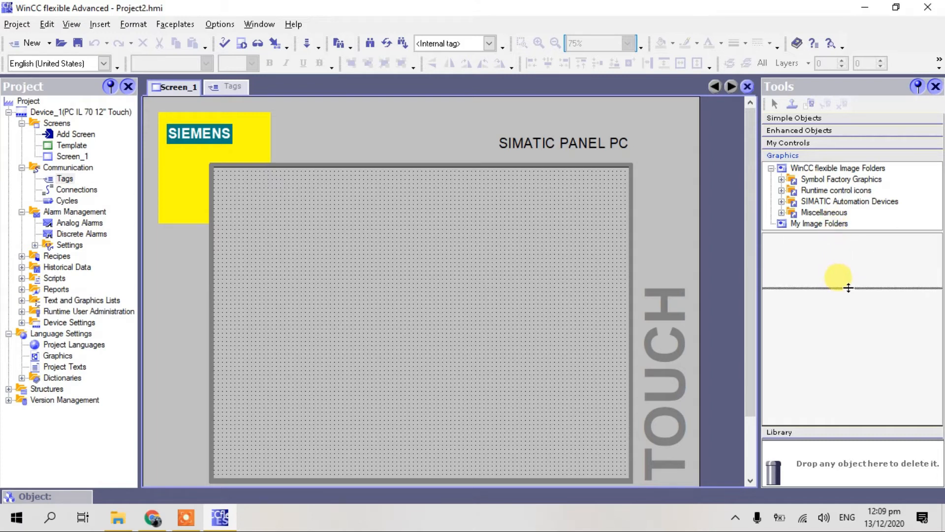
pyautogui.click(782, 179)
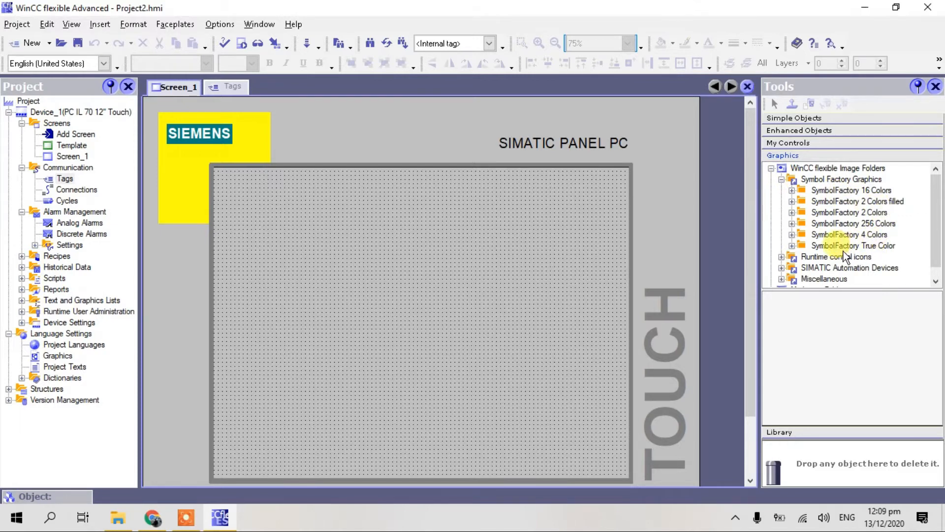
pyautogui.moveTo(796, 250)
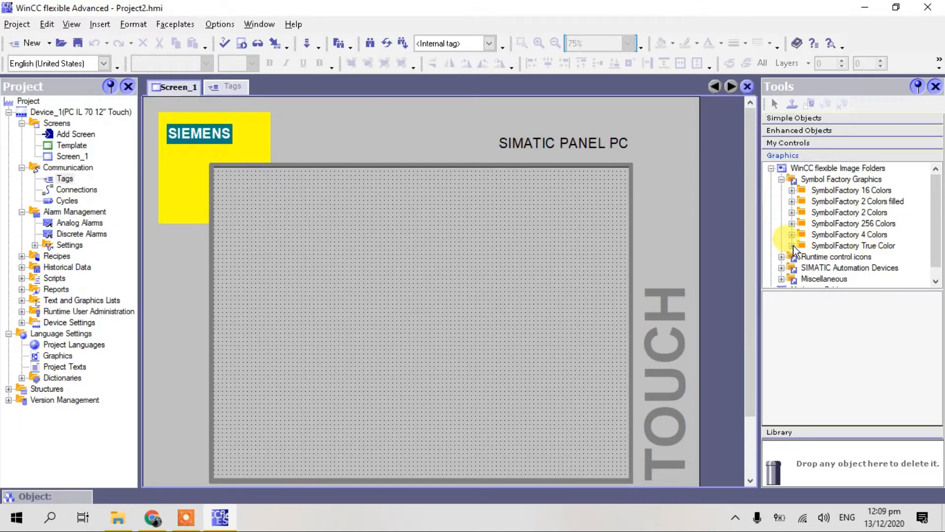
pyautogui.click(793, 246)
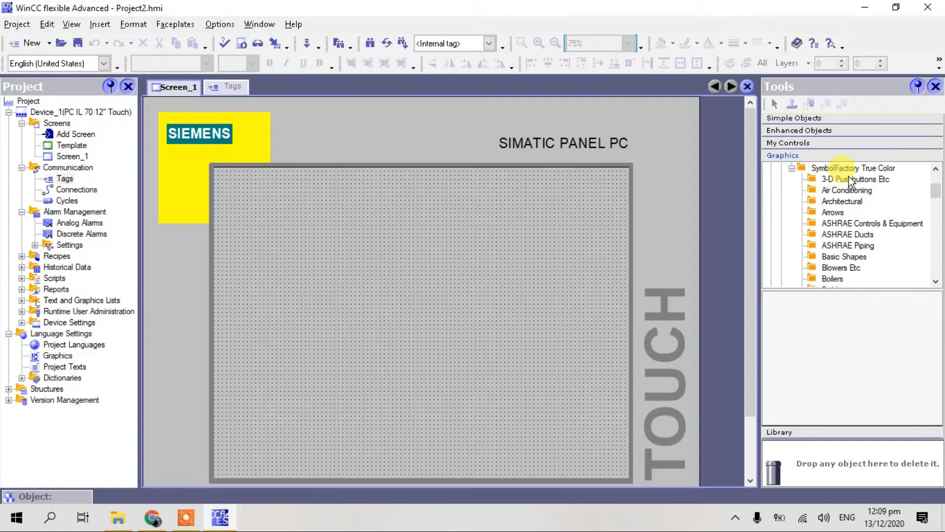
pyautogui.click(854, 179)
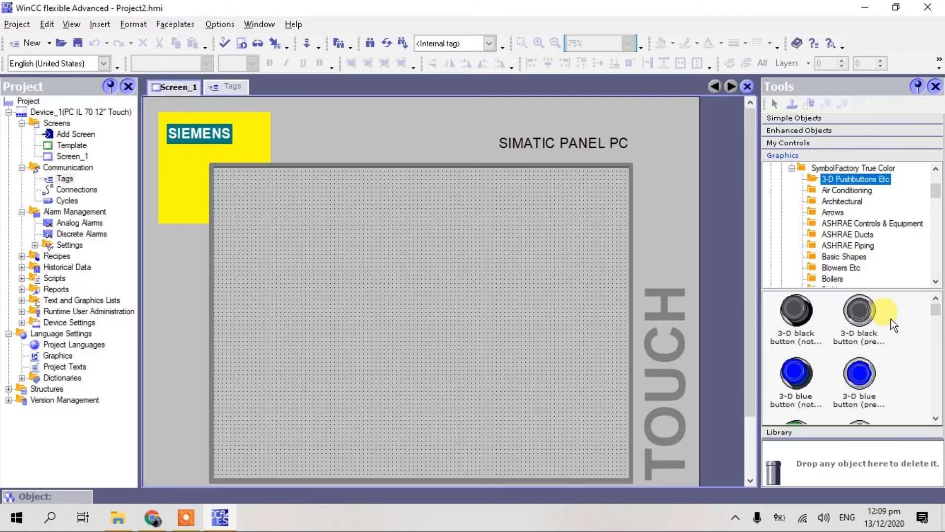
pyautogui.scroll(-3)
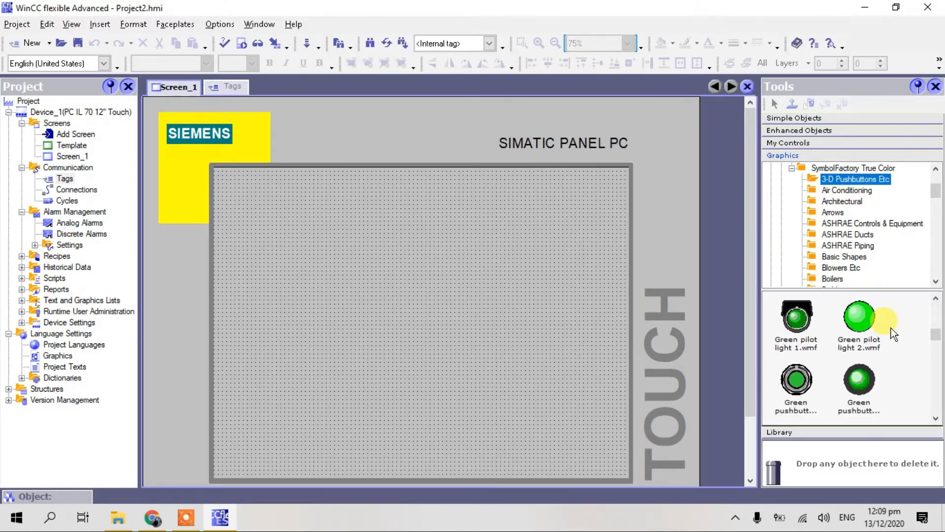
pyautogui.scroll(-3)
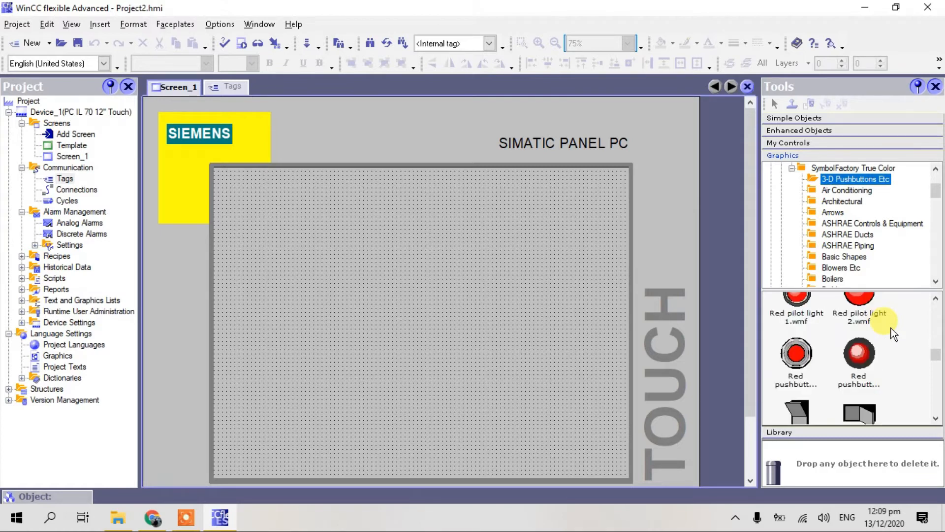
pyautogui.scroll(-3)
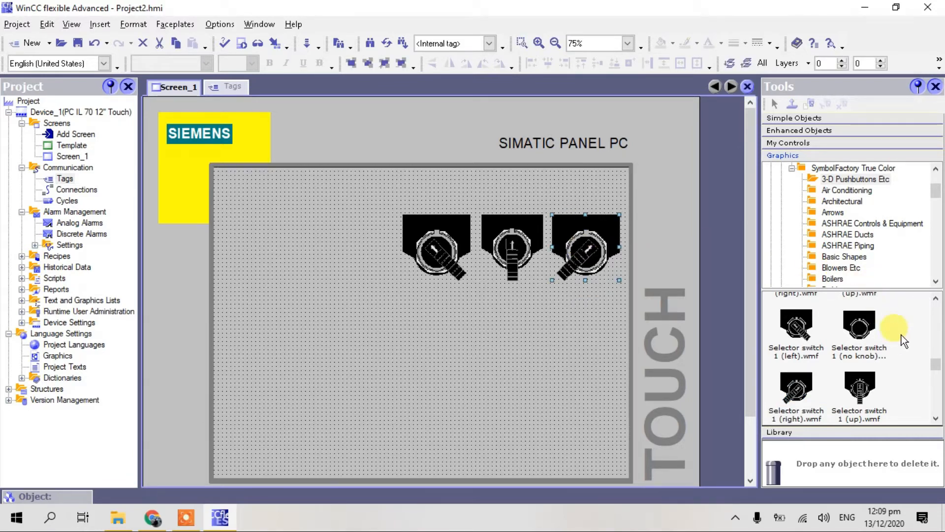
# Scroll the graphics to the selector switch and red, blue, green pilot light images
pyautogui.scroll(-3)
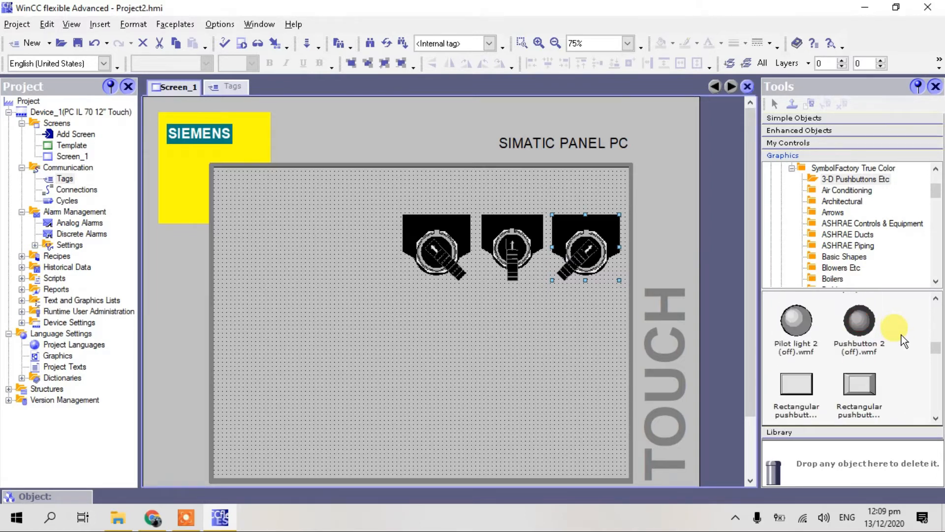
pyautogui.scroll(-3)
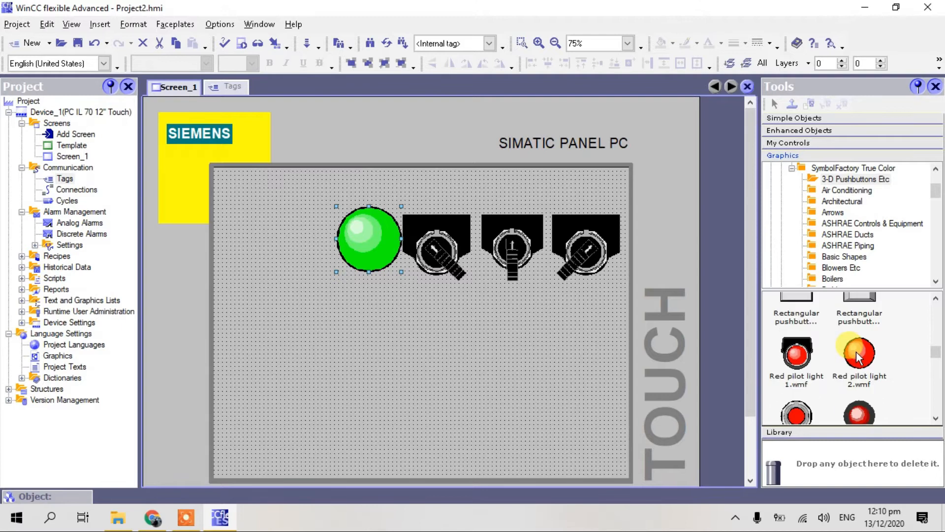
pyautogui.scroll(-3)
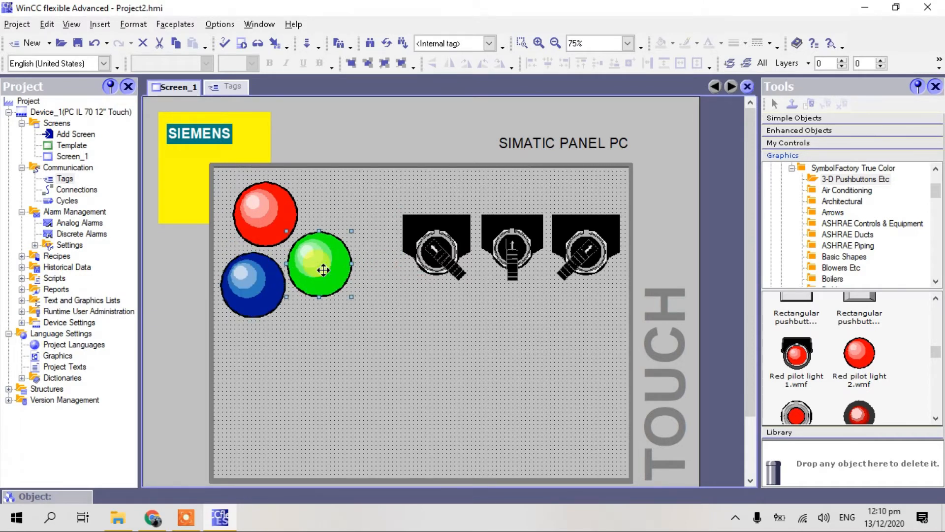
pyautogui.moveTo(419, 215)
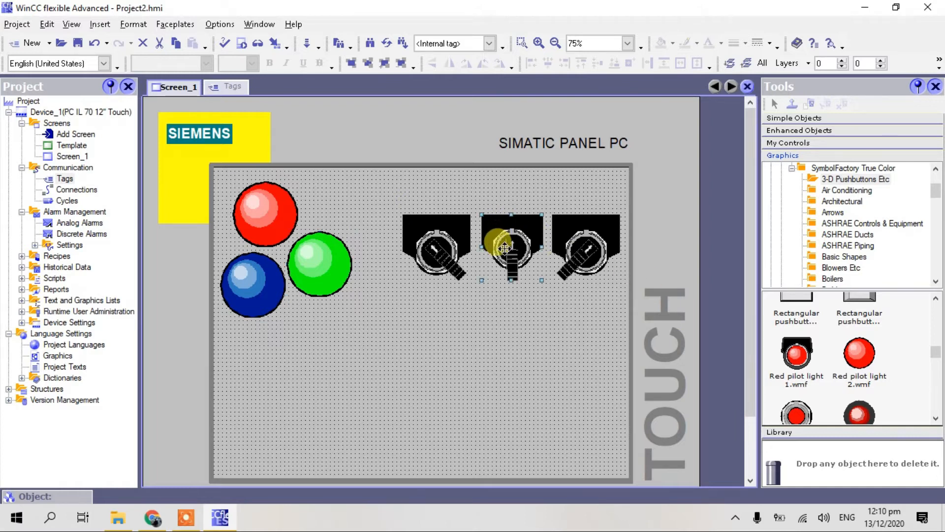
# Make the middle selector switch visible when Tag_1 is 0
pyautogui.doubleClick(510, 246)
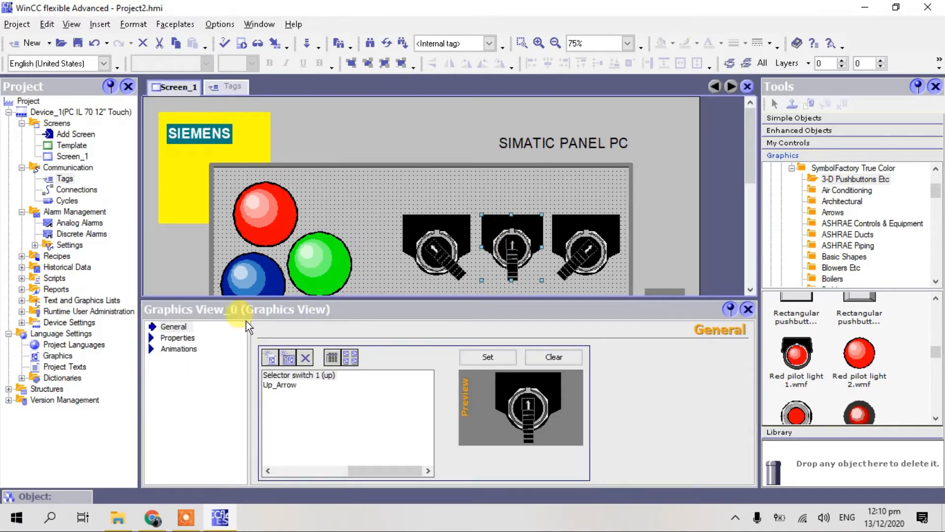
pyautogui.click(179, 348)
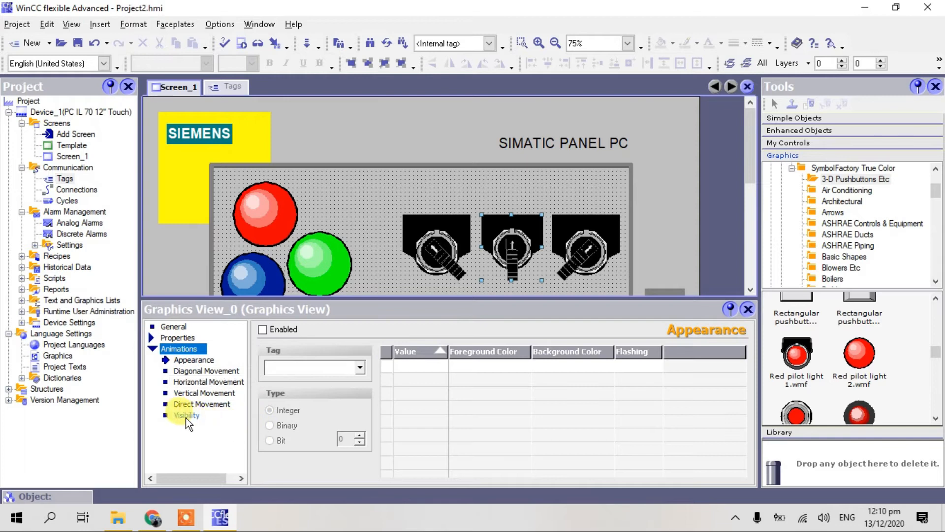
pyautogui.click(186, 415)
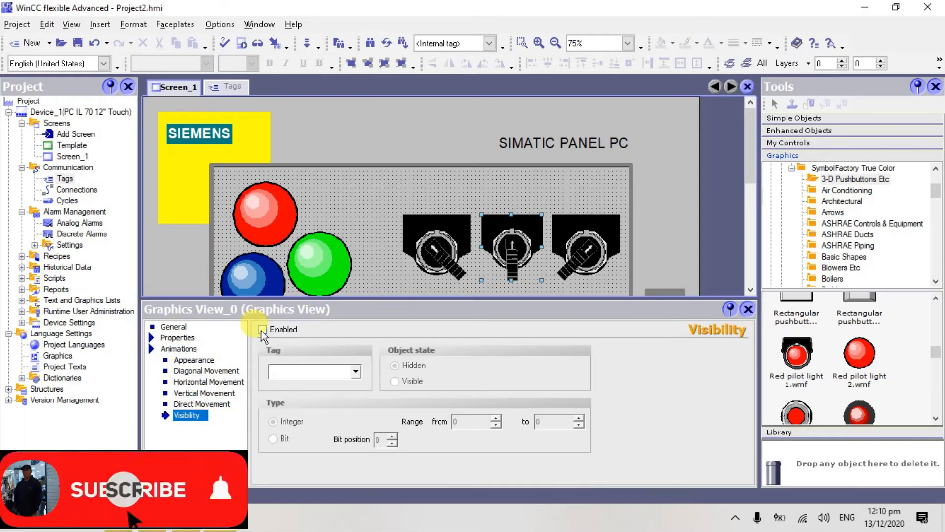
pyautogui.click(262, 329)
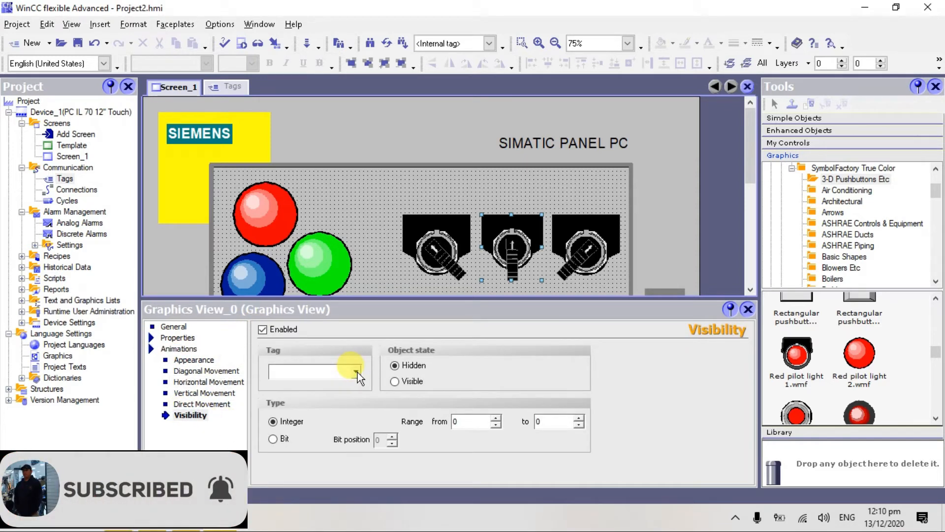
pyautogui.click(355, 371)
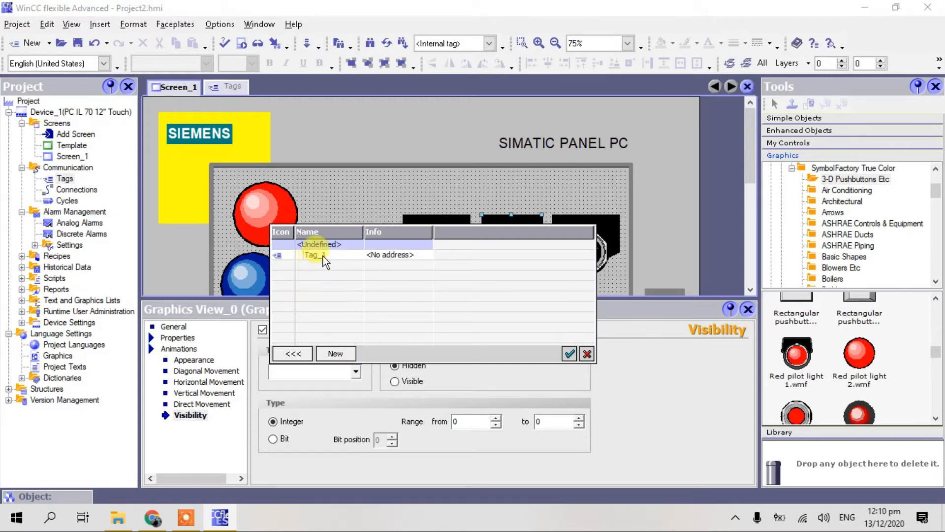
pyautogui.click(569, 354)
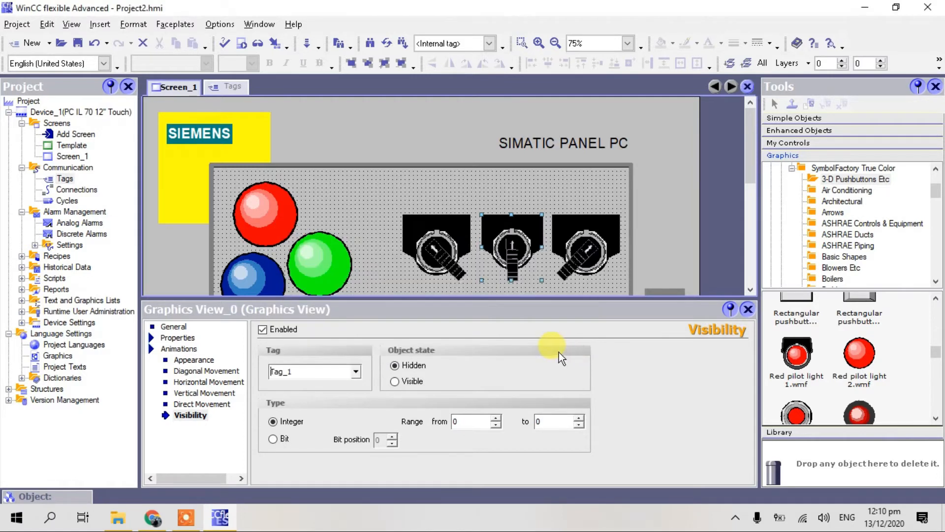
pyautogui.click(395, 381)
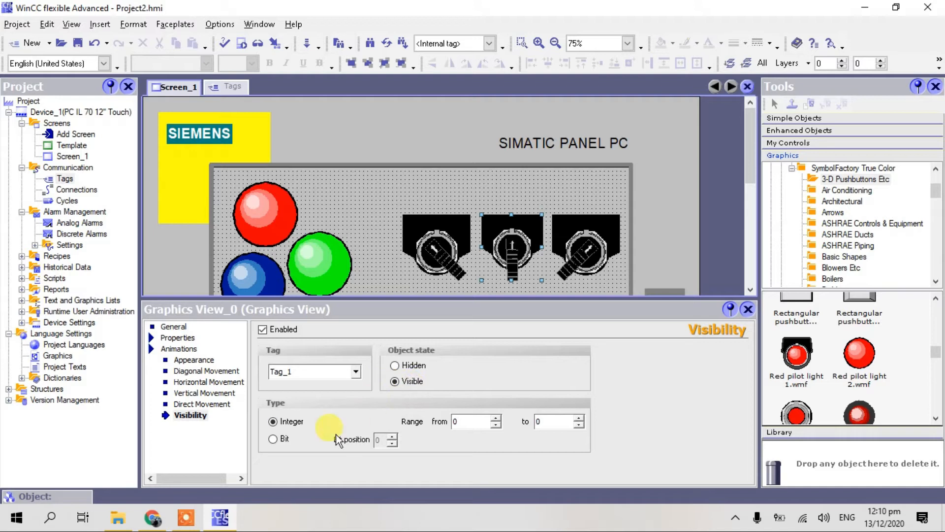
pyautogui.moveTo(582, 431)
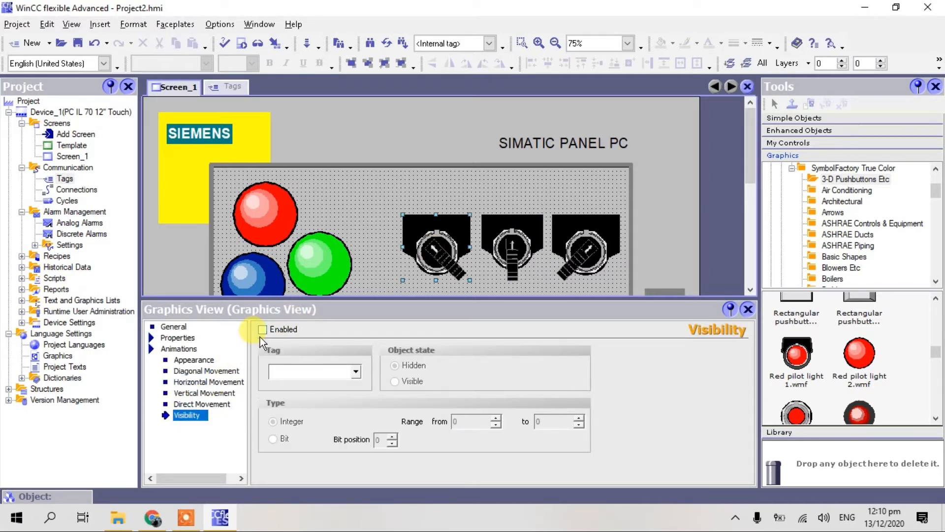
# Make the left selector switch visible when Tag_1 is 1
pyautogui.click(355, 371)
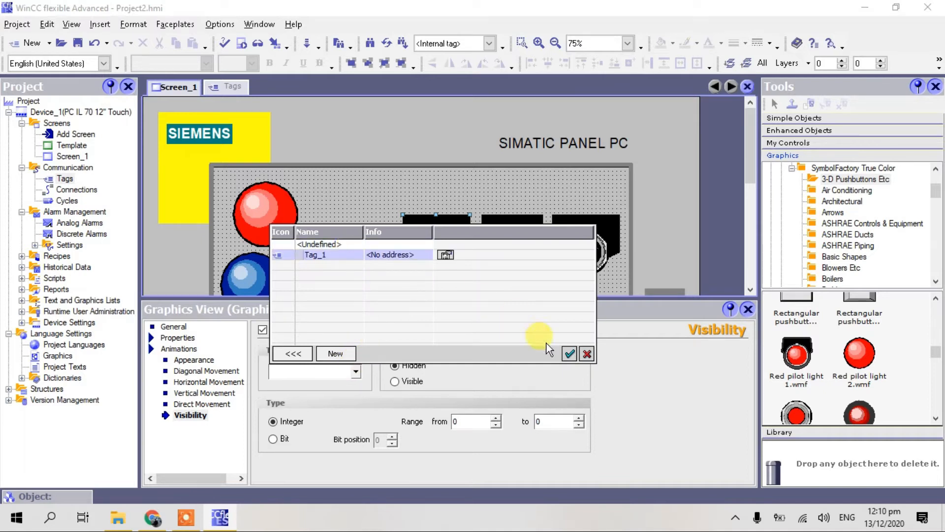
pyautogui.click(569, 353)
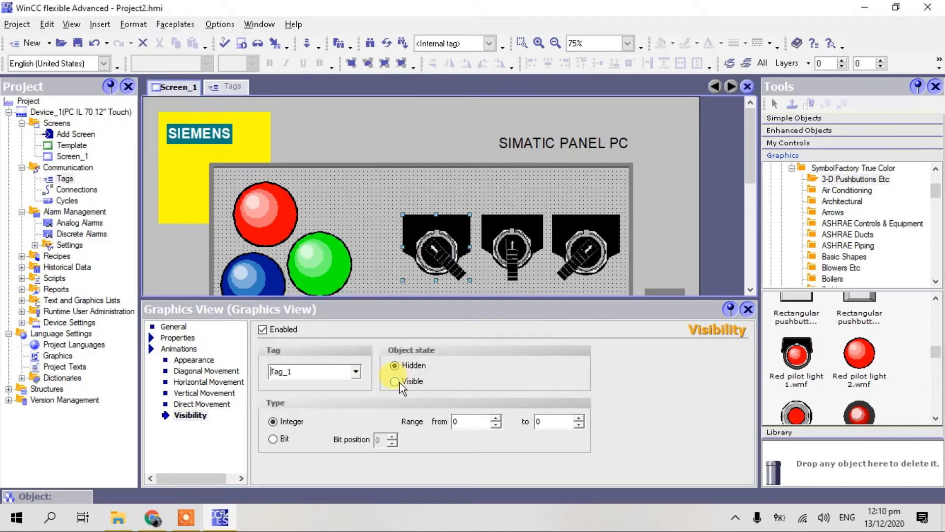
pyautogui.click(394, 381)
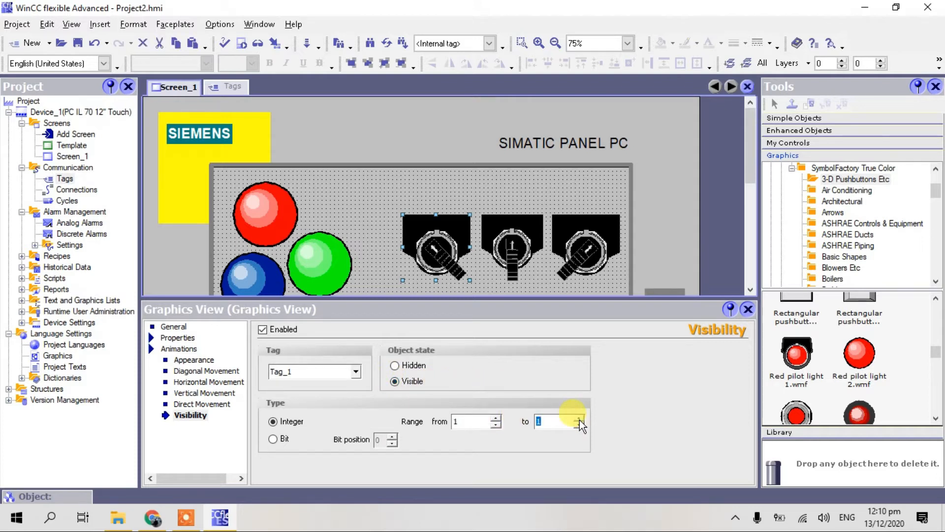
pyautogui.click(583, 246)
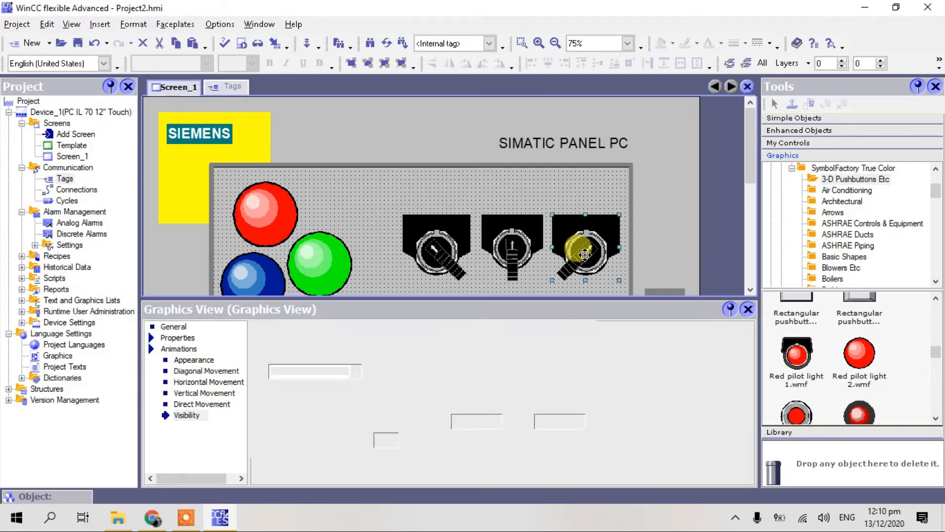
# Enable Visible animation on the right selector switch with Tag_1 range 2 to 2
pyautogui.click(186, 416)
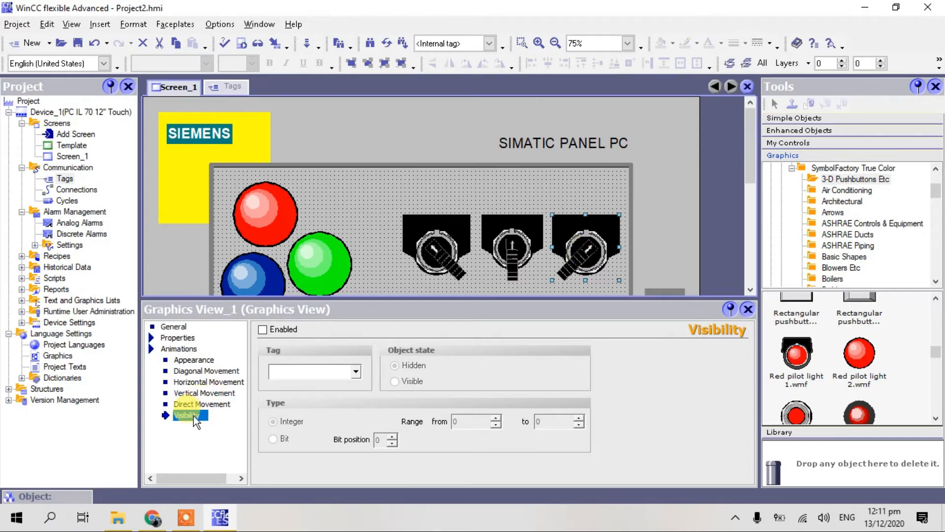
pyautogui.click(263, 329)
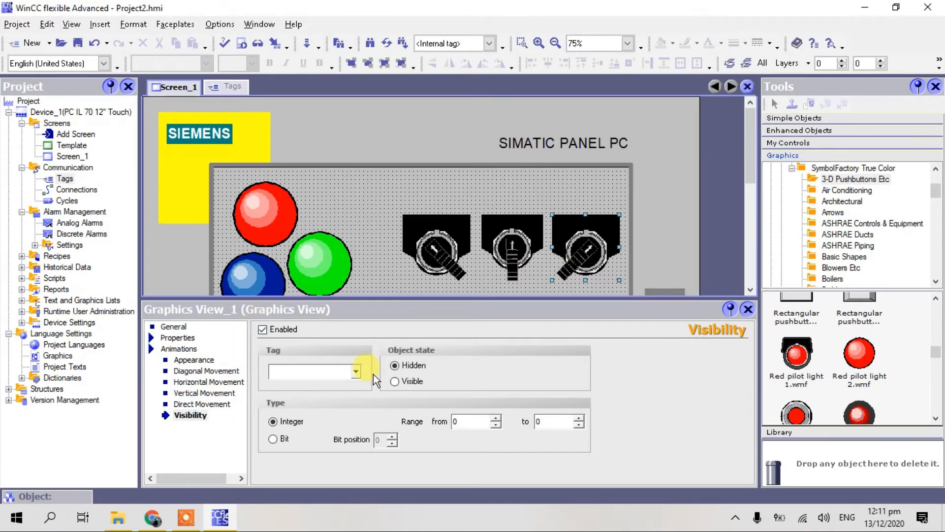
pyautogui.click(355, 372)
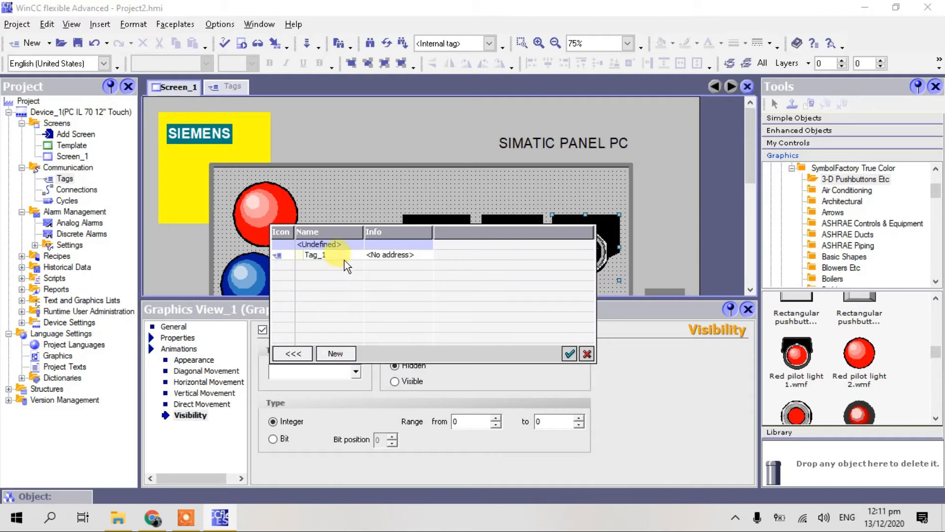
pyautogui.click(569, 353)
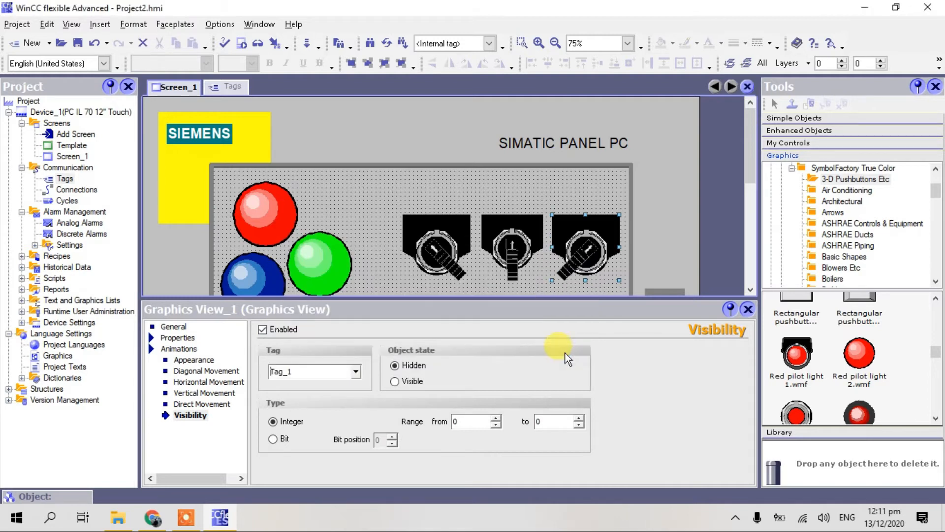
pyautogui.click(493, 417)
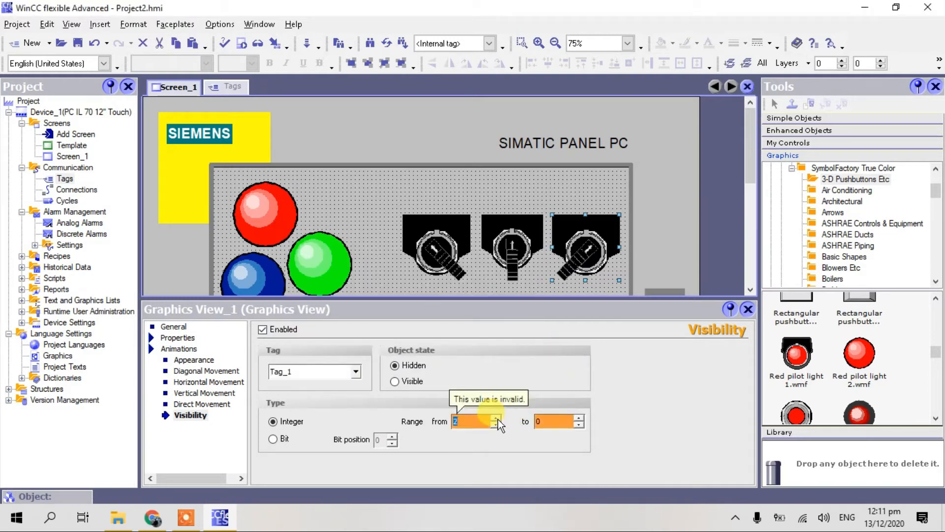
pyautogui.click(575, 421)
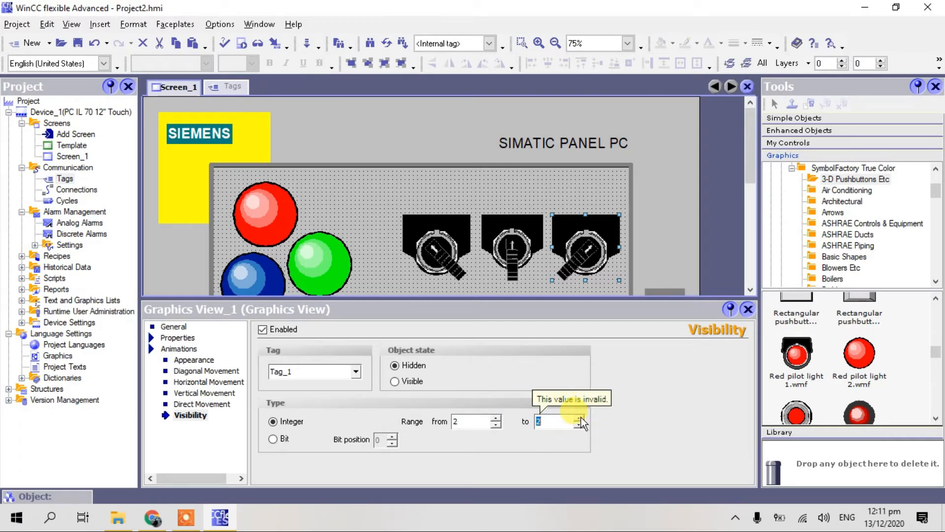
pyautogui.moveTo(404, 299)
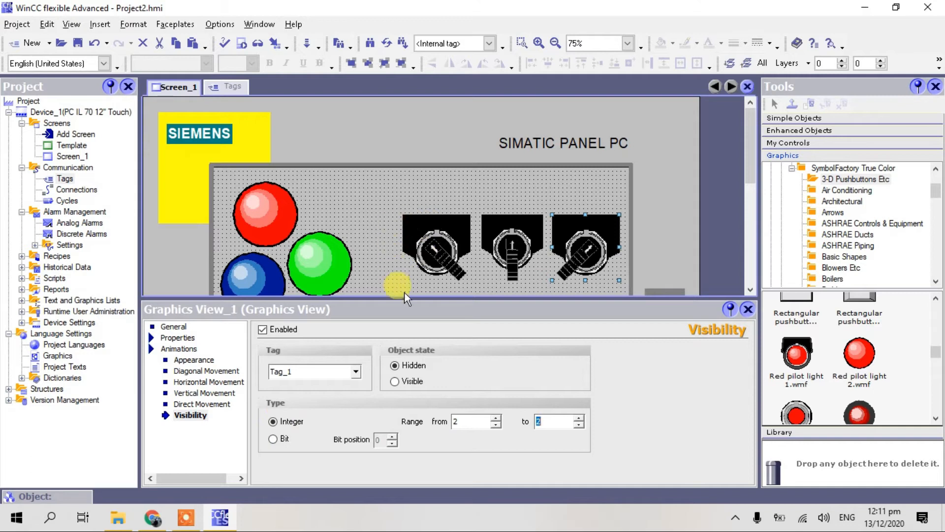
pyautogui.click(395, 381)
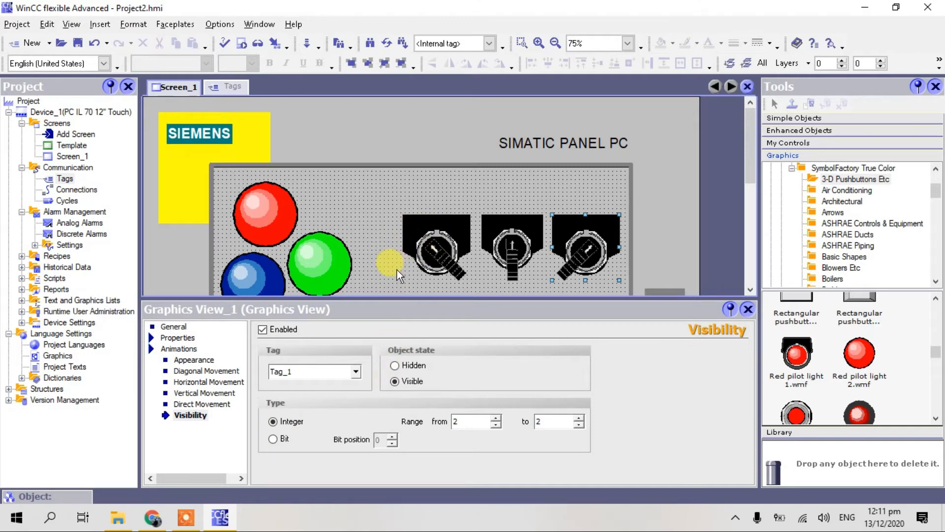
pyautogui.click(320, 214)
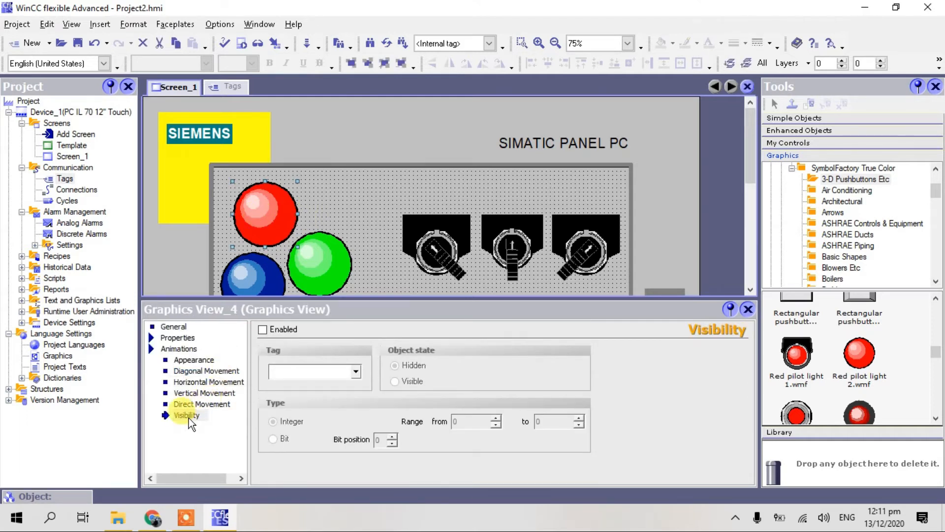
# Enable Visible animation on the red pilot light with Tag_1 range 0 to 0
pyautogui.click(263, 329)
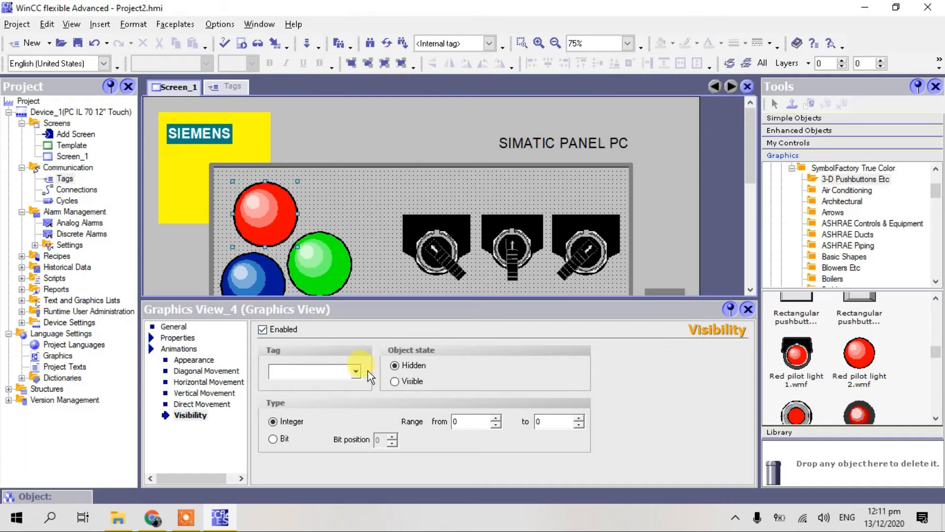
pyautogui.click(356, 373)
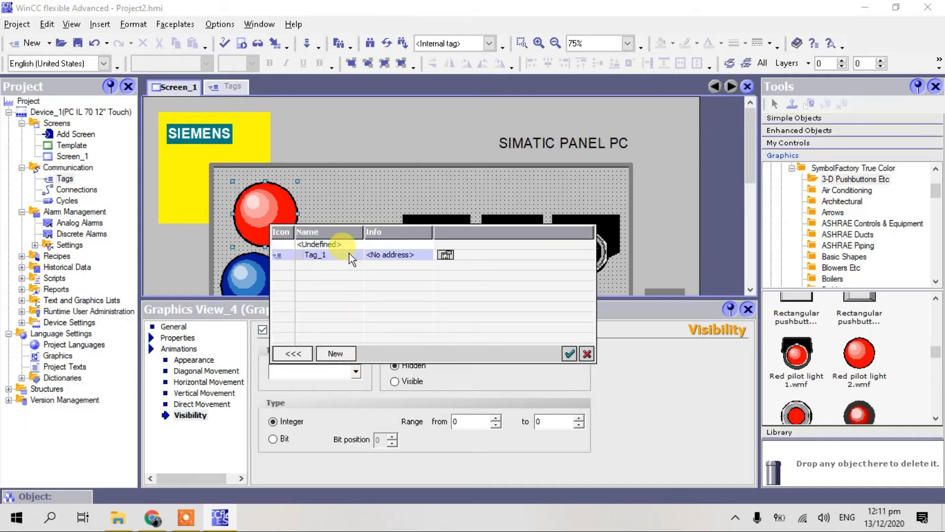
pyautogui.click(570, 353)
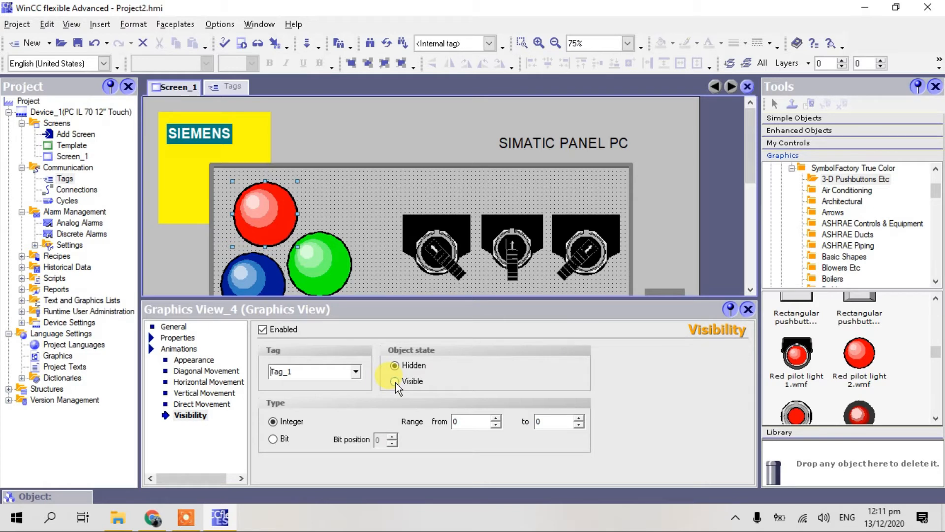
pyautogui.click(395, 381)
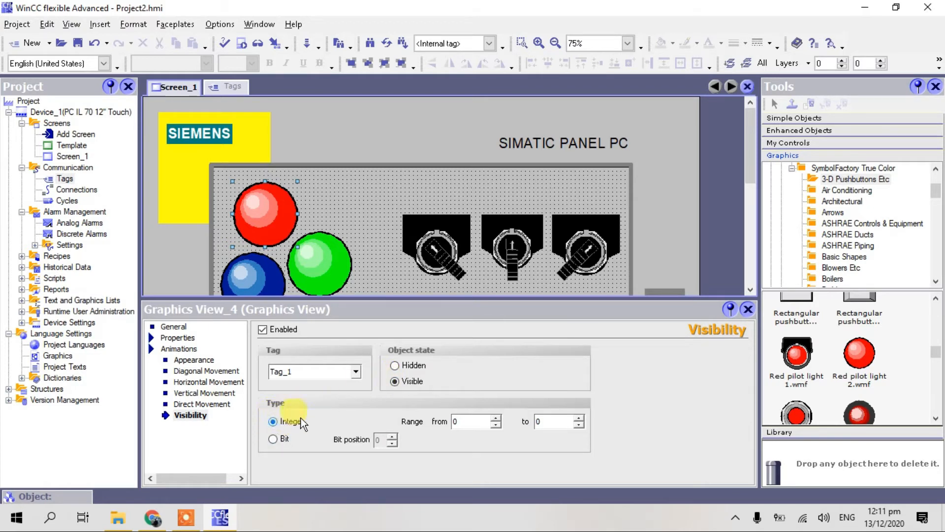
pyautogui.moveTo(290, 319)
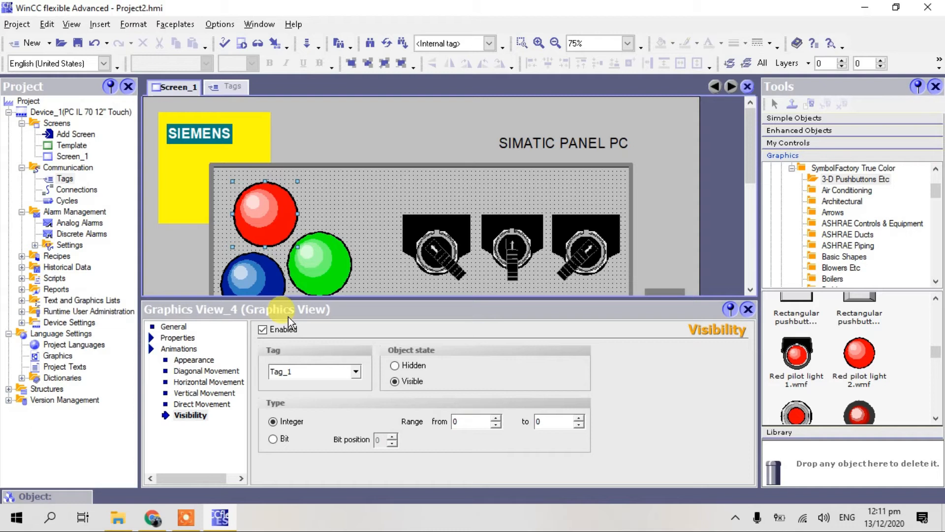
pyautogui.click(250, 277)
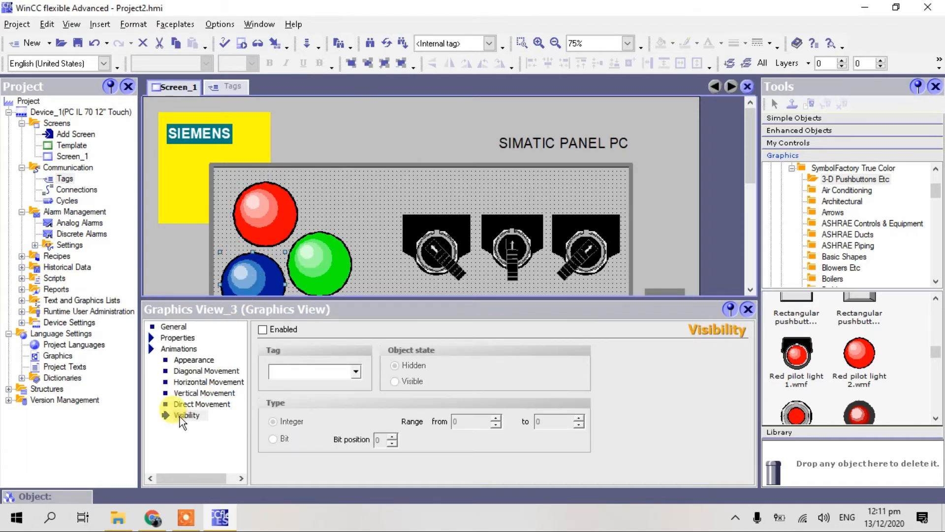
# Enable a Hidden visibility animation on the blue pilot light with Tag_1 range 0 to 0
pyautogui.click(263, 330)
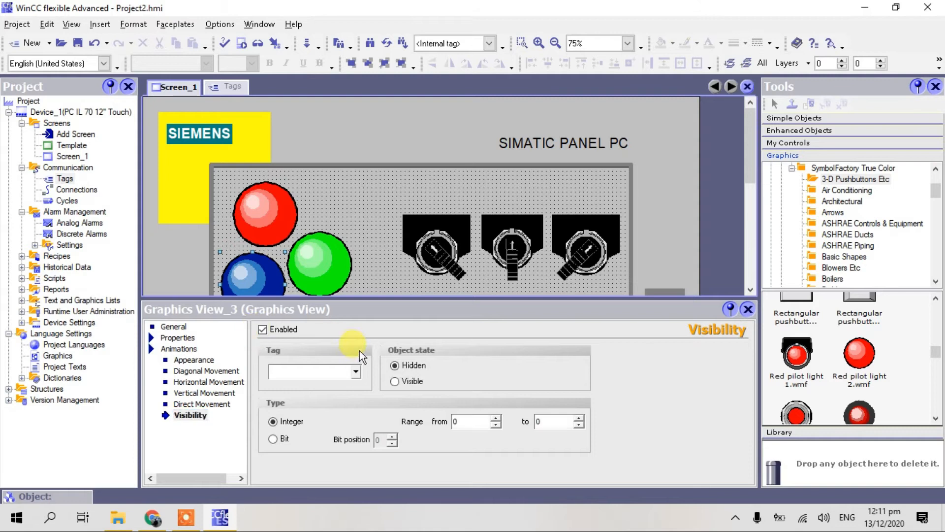
pyautogui.click(356, 371)
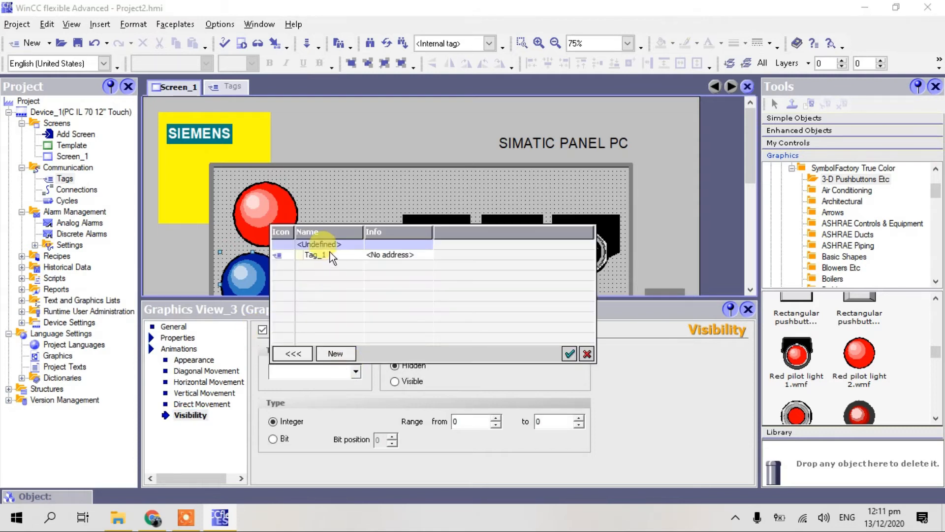
pyautogui.click(569, 354)
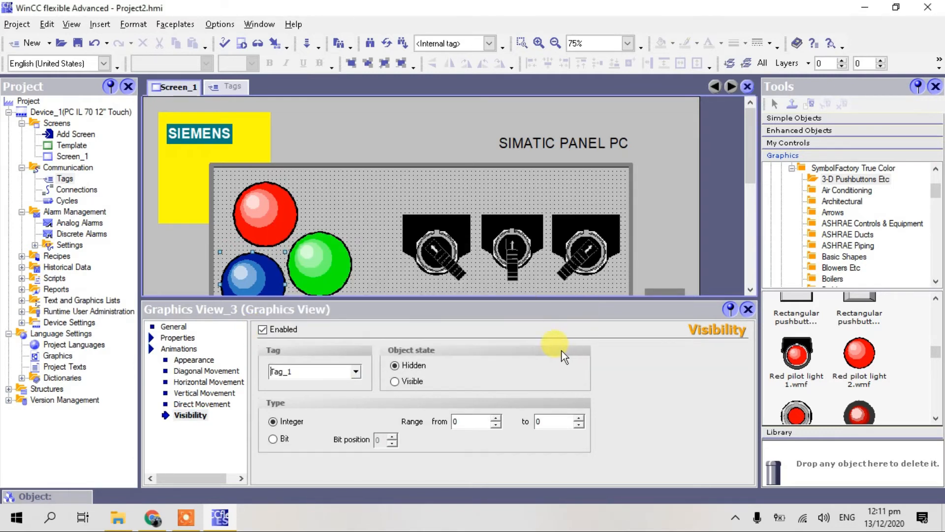
pyautogui.click(395, 382)
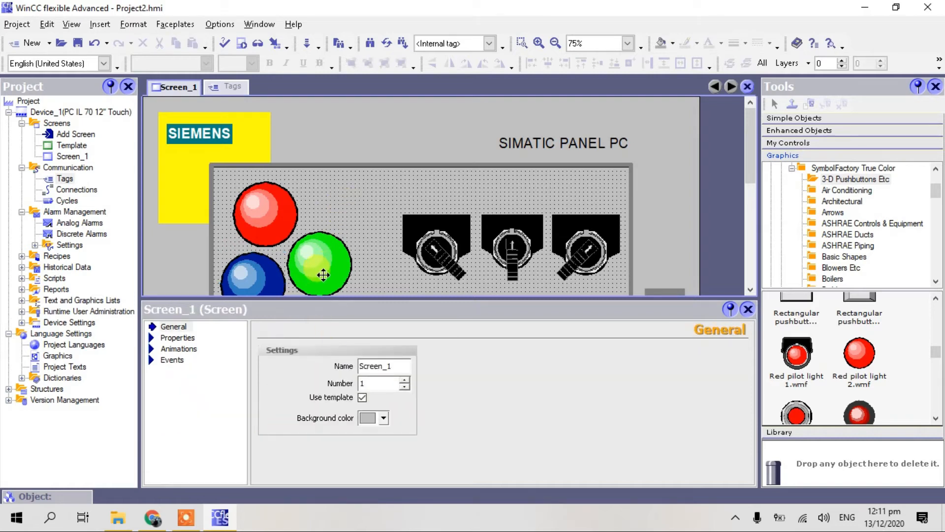
# Give the green pilot light a Tag_1 visibility animation, visible for values 2 to 2
pyautogui.click(187, 416)
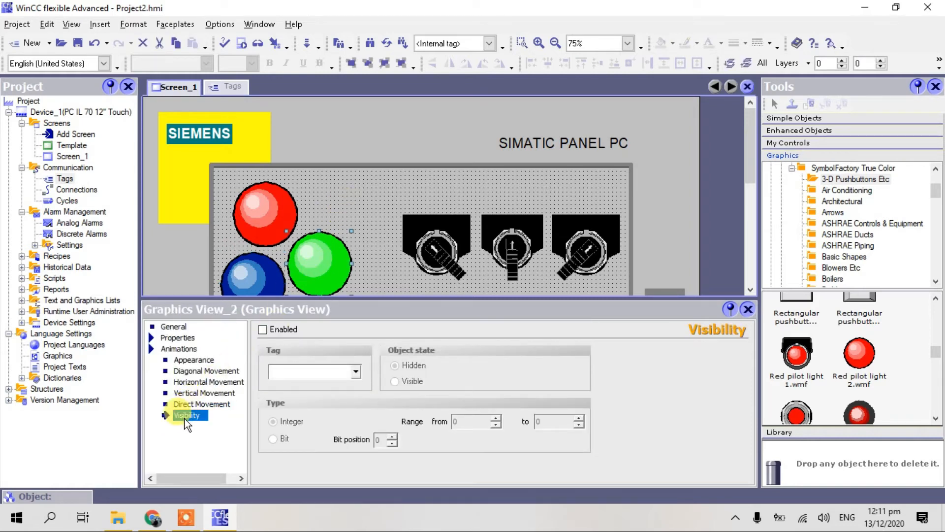
pyautogui.click(262, 330)
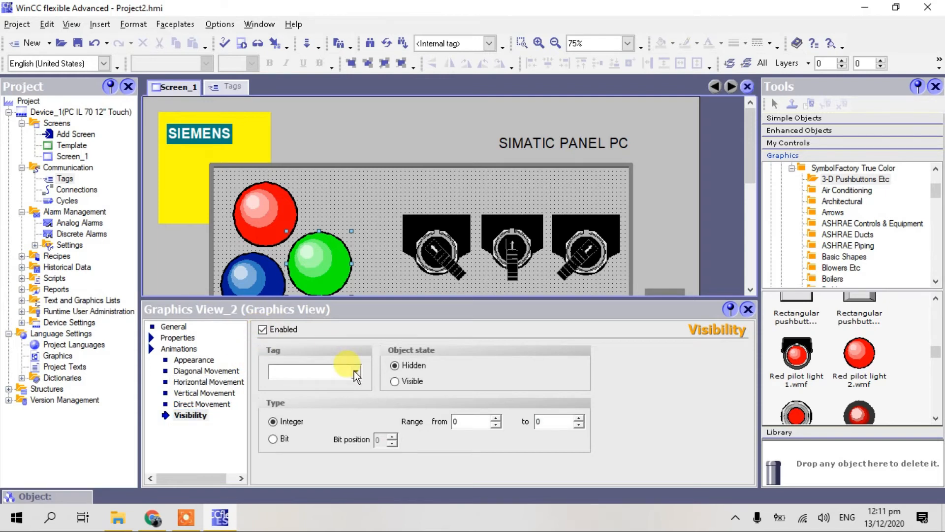
pyautogui.click(356, 372)
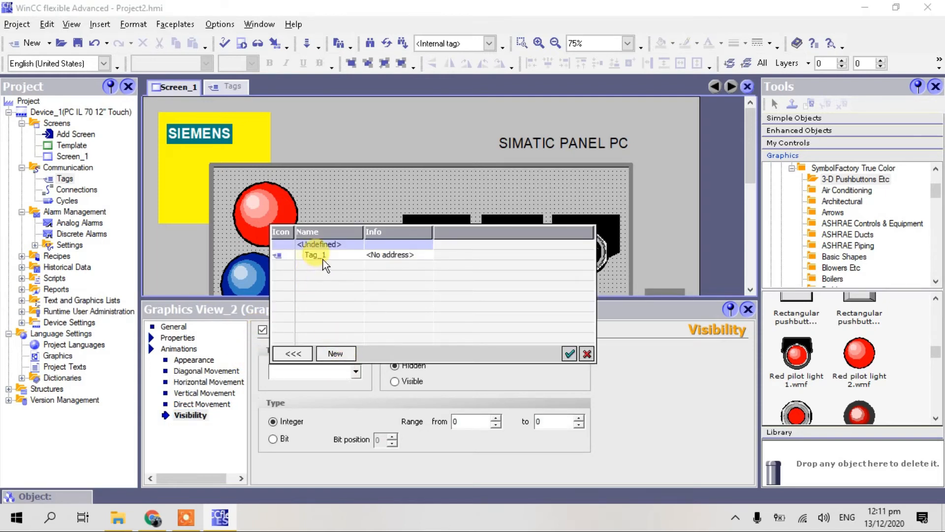
pyautogui.click(568, 354)
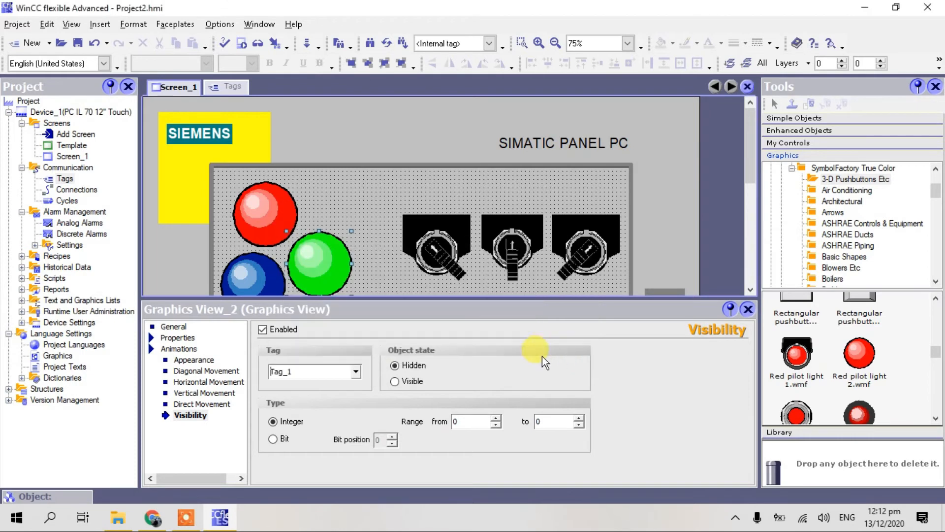
pyautogui.click(395, 381)
pyautogui.write('2')
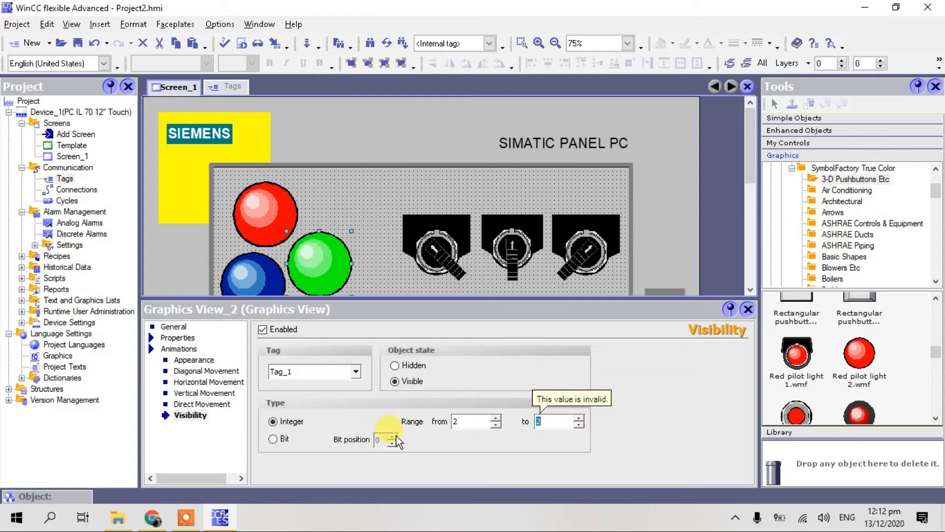
pyautogui.click(479, 286)
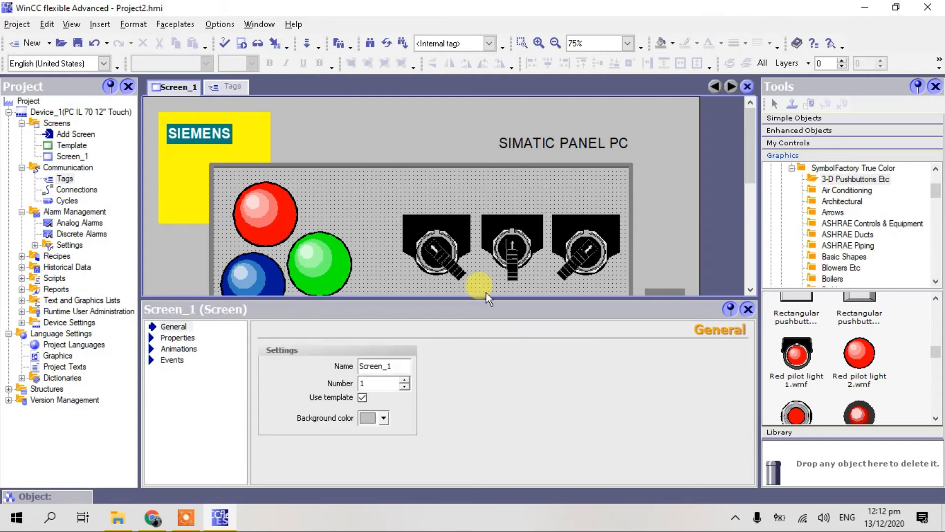
pyautogui.click(748, 309)
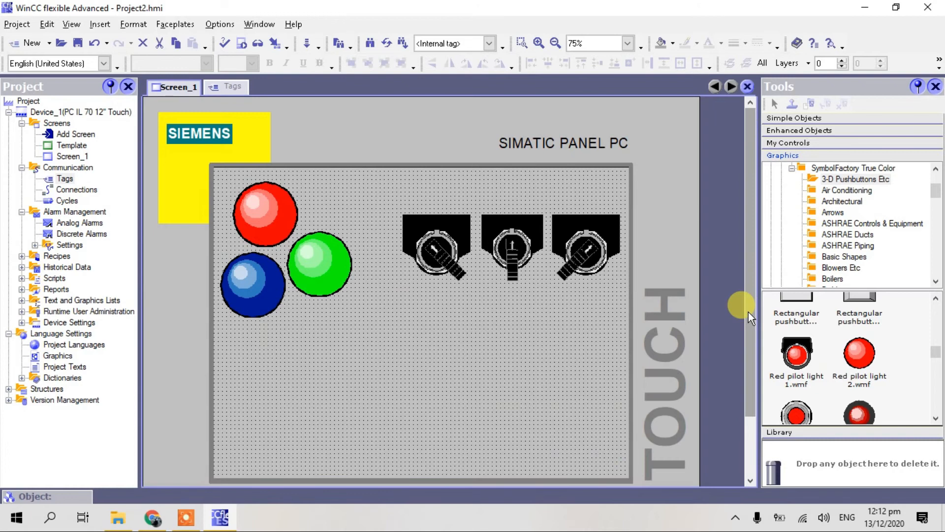
pyautogui.moveTo(436, 252)
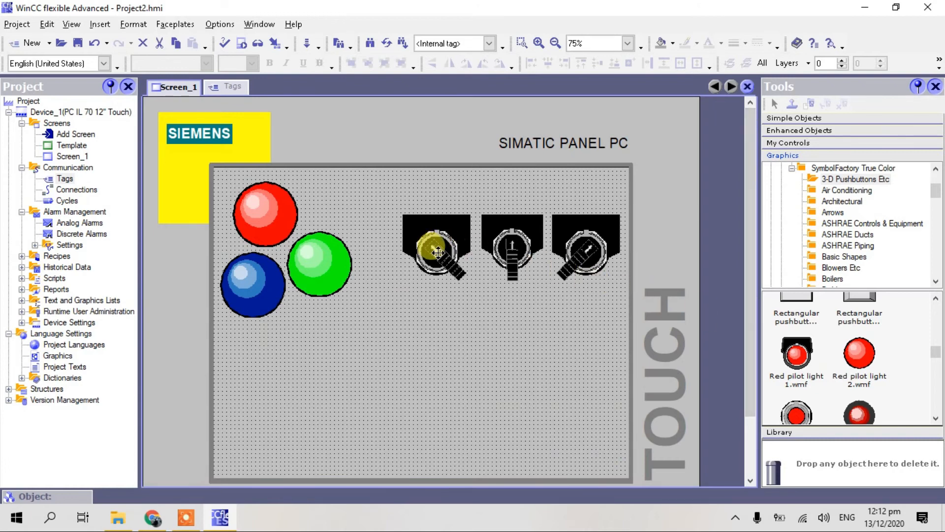
# Stack the three selector switch images on top of each other
pyautogui.click(428, 247)
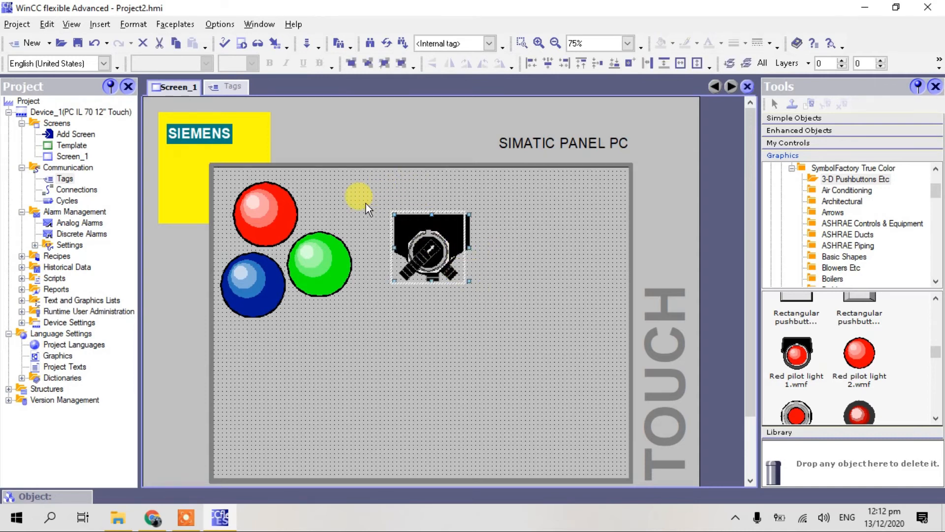
pyautogui.moveTo(359, 196); pyautogui.dragTo(438, 234)
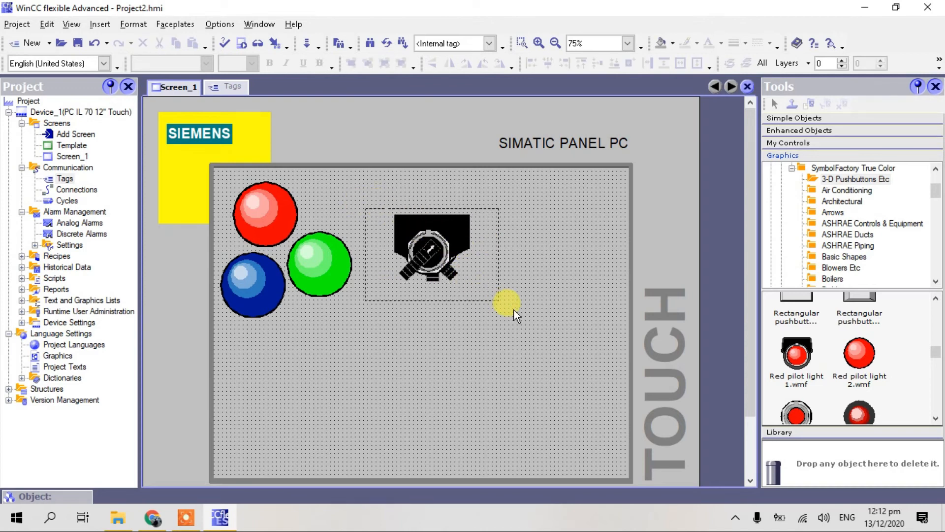
pyautogui.rightClick(432, 247)
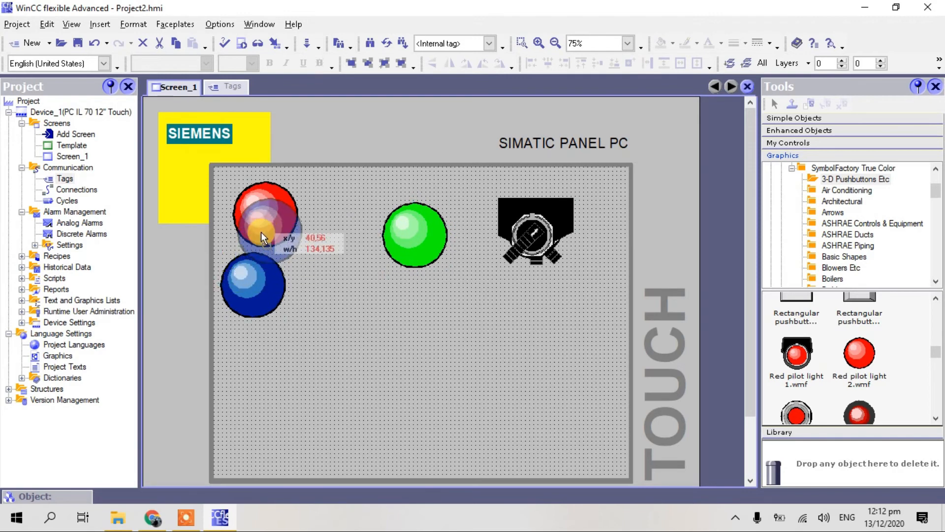
# Stack the blue and green lights onto the red light and position the stacks centrally
pyautogui.moveTo(266, 223); pyautogui.dragTo(260, 209)
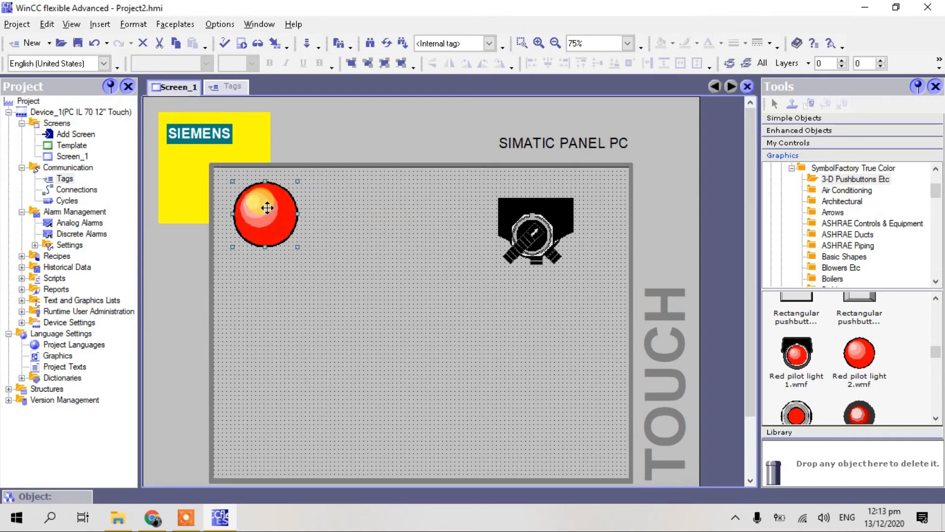
pyautogui.rightClick(265, 211)
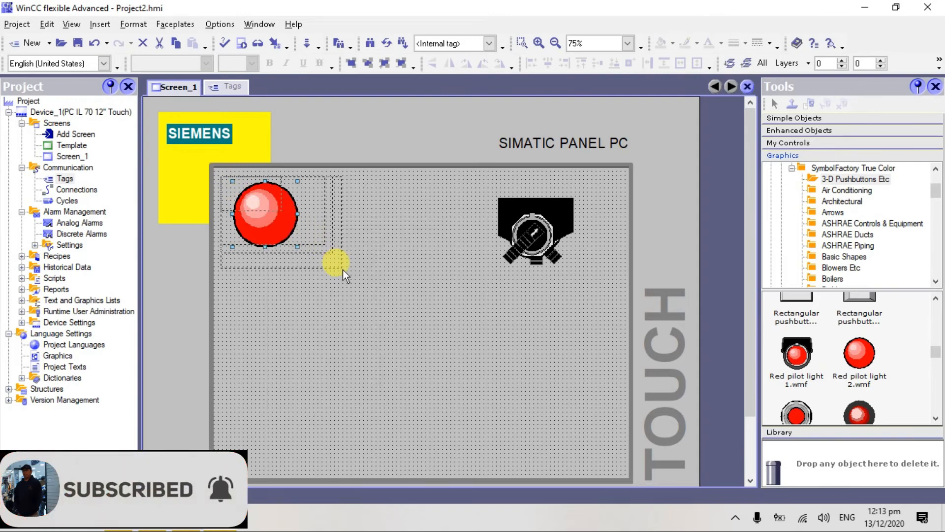
pyautogui.rightClick(336, 264)
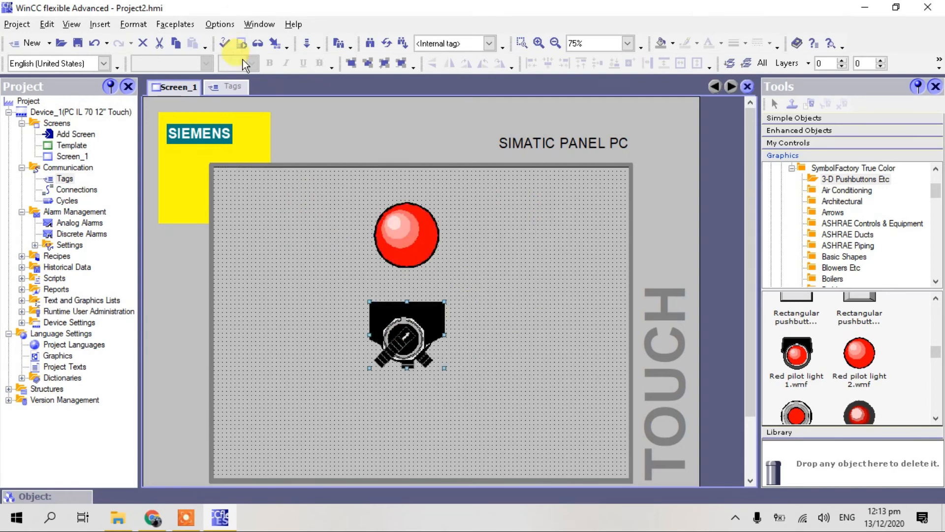
pyautogui.moveTo(273, 43)
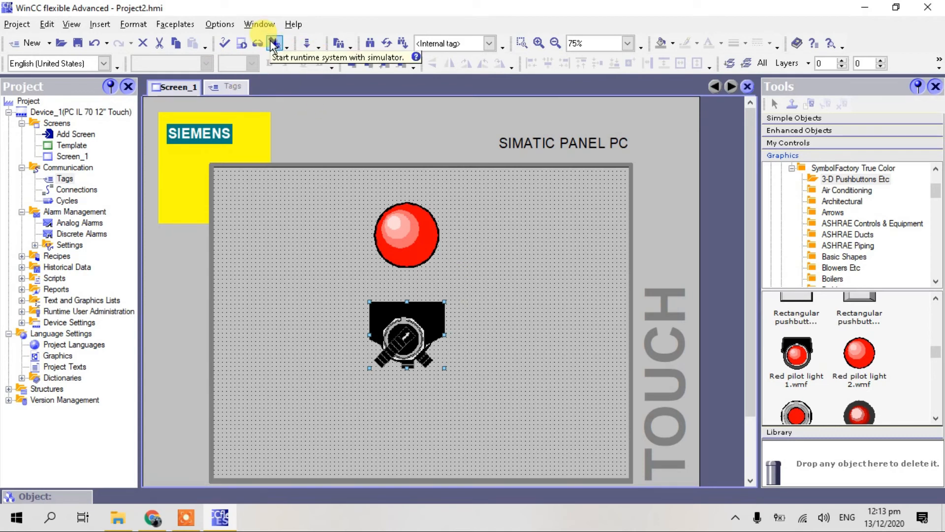
pyautogui.moveTo(519, 134)
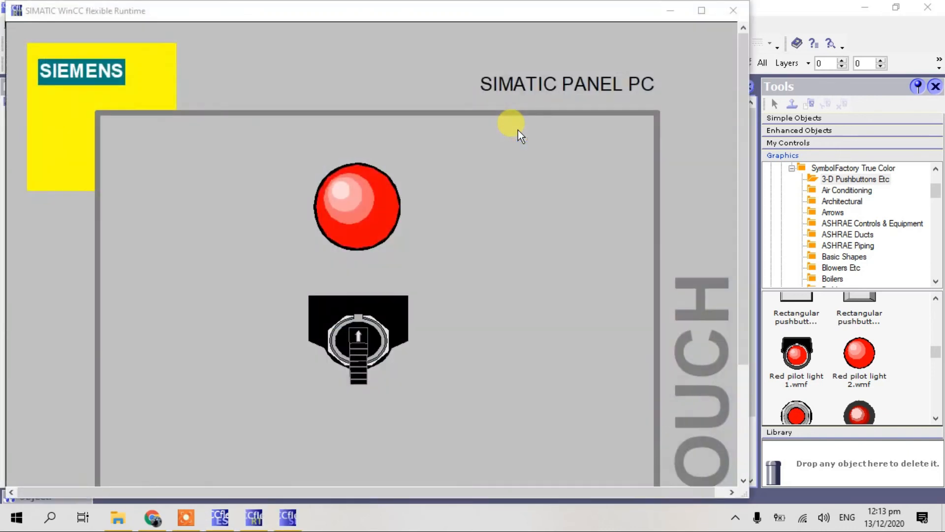
pyautogui.moveTo(567, 97)
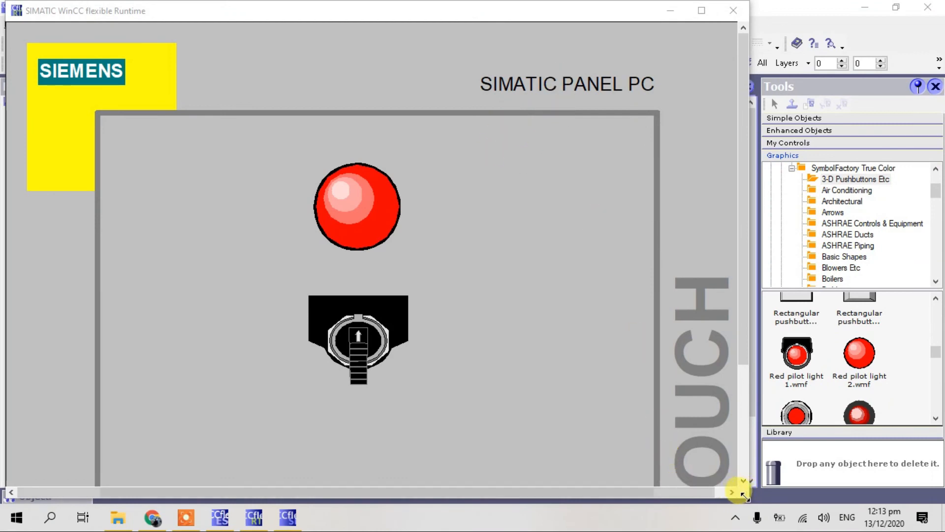
# Shrink the tag simulator window of the running runtime simulator
pyautogui.click(287, 518)
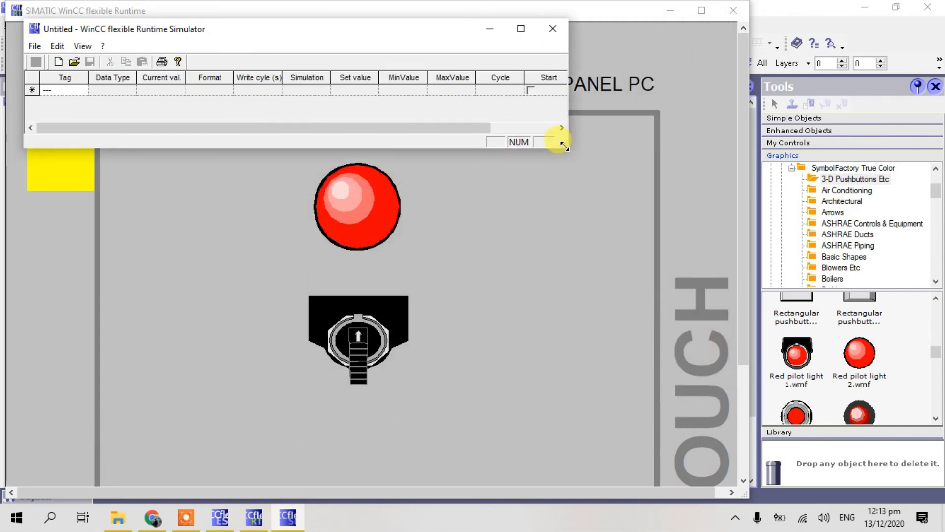
# Add Tag_1 to the simulator table and enter set values 1 and 2 to test the lights
pyautogui.click(60, 90)
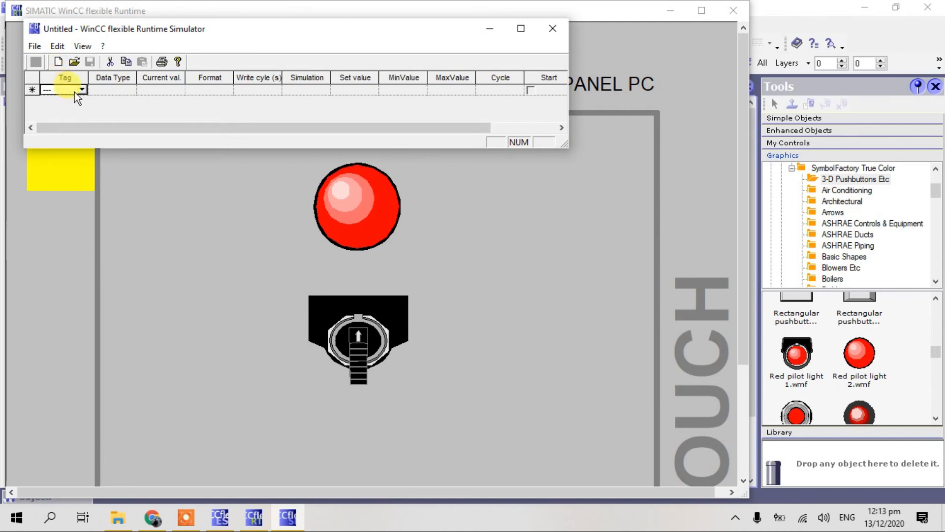
pyautogui.click(81, 89)
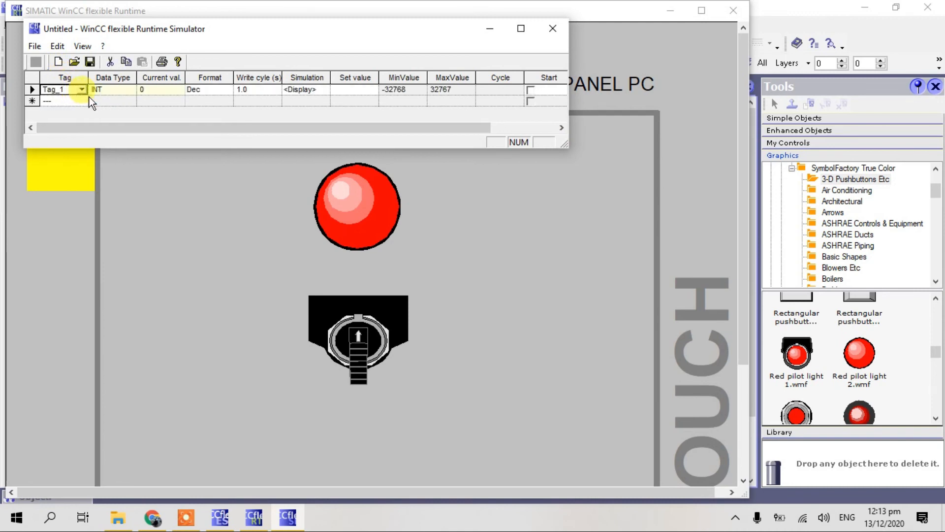
pyautogui.click(354, 89)
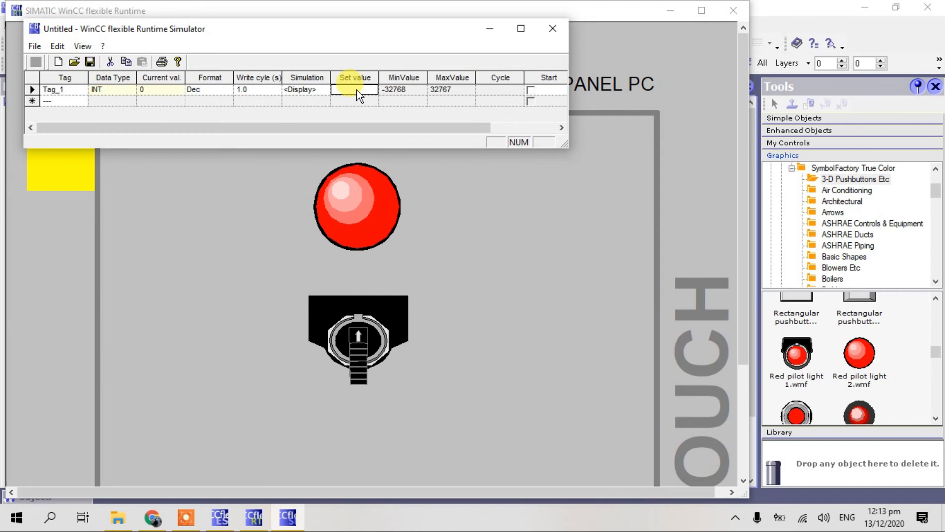
pyautogui.write('1')
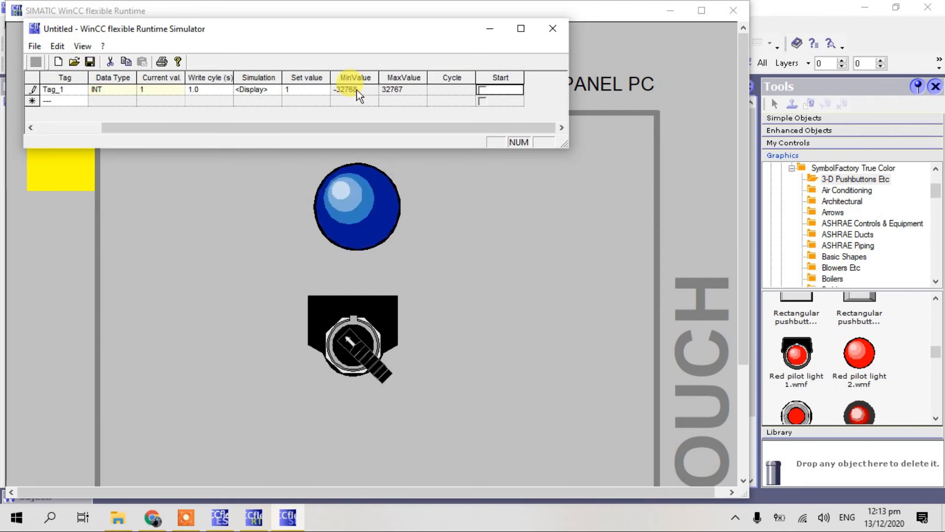
pyautogui.click(307, 90)
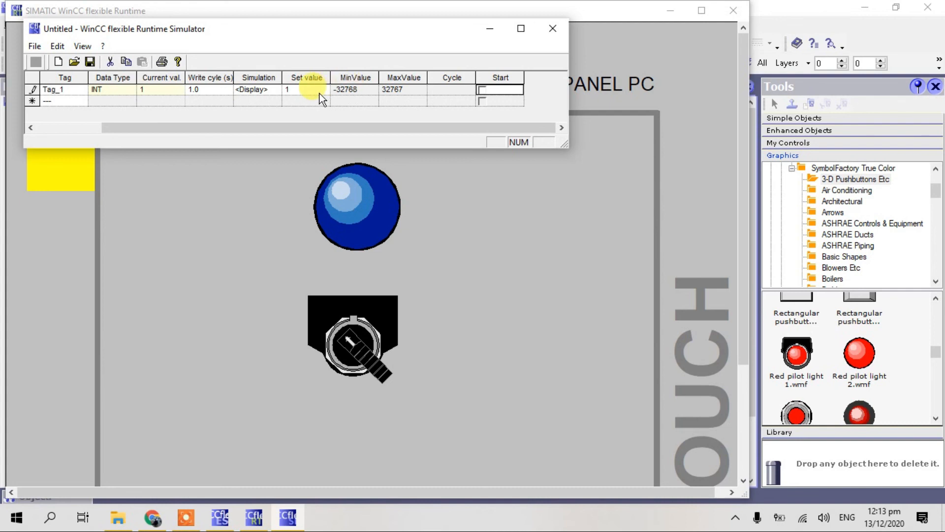
pyautogui.write('2')
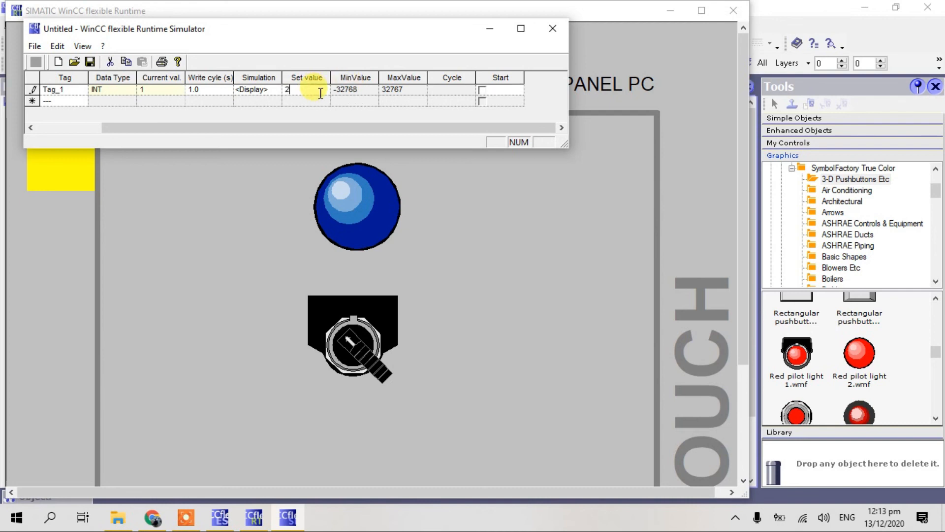
pyautogui.press('Return')
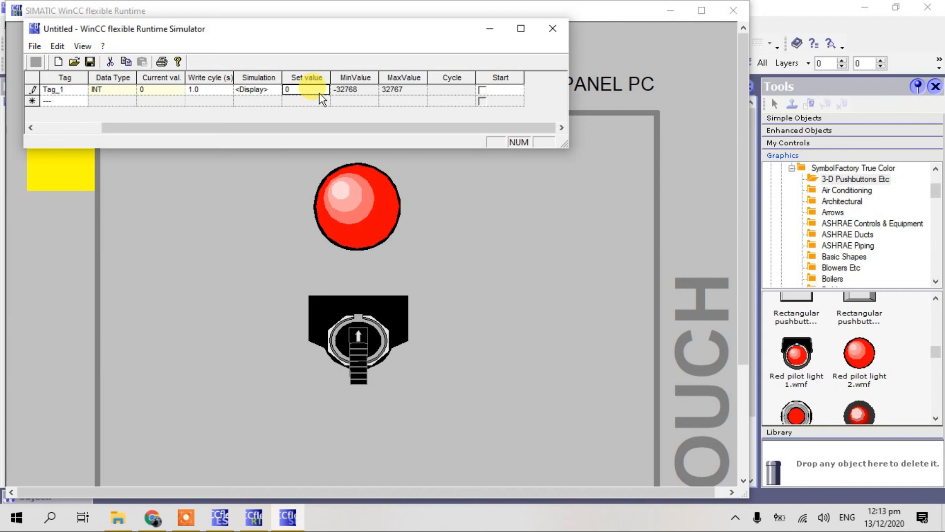
pyautogui.write('2')
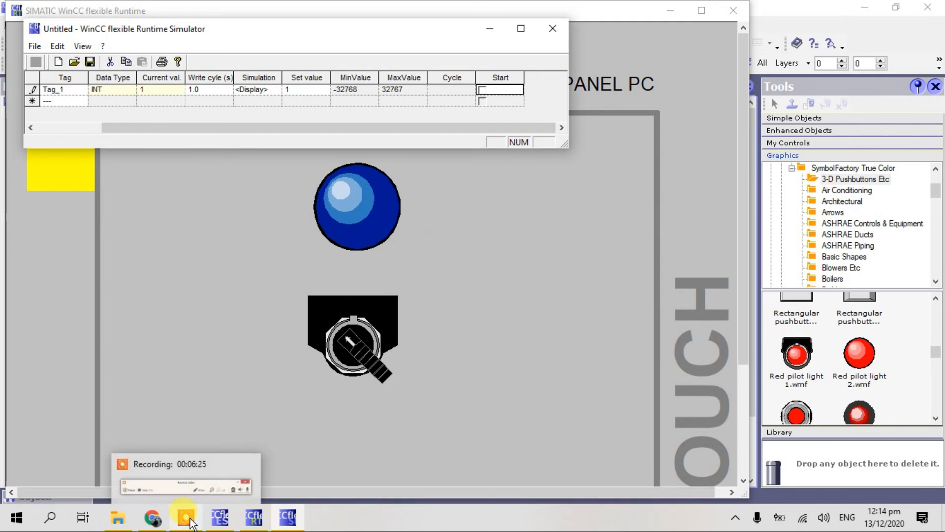
pyautogui.click(187, 518)
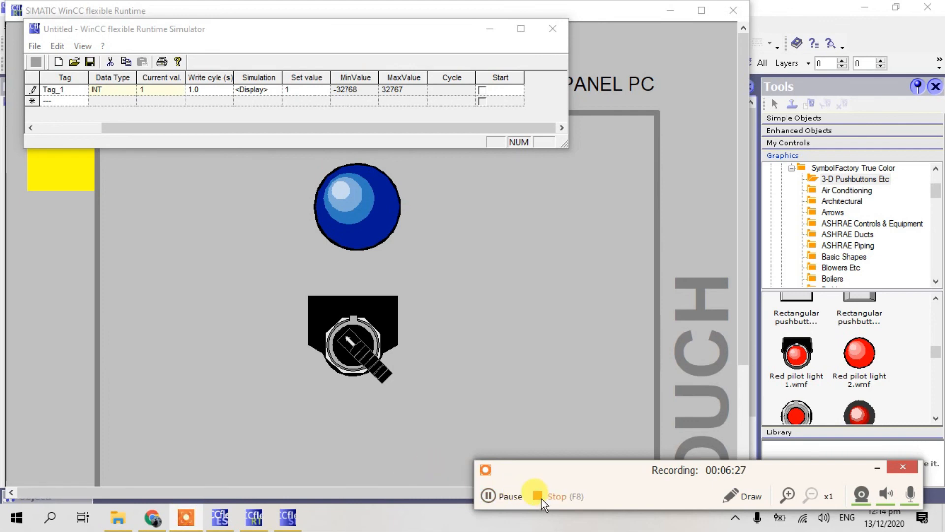